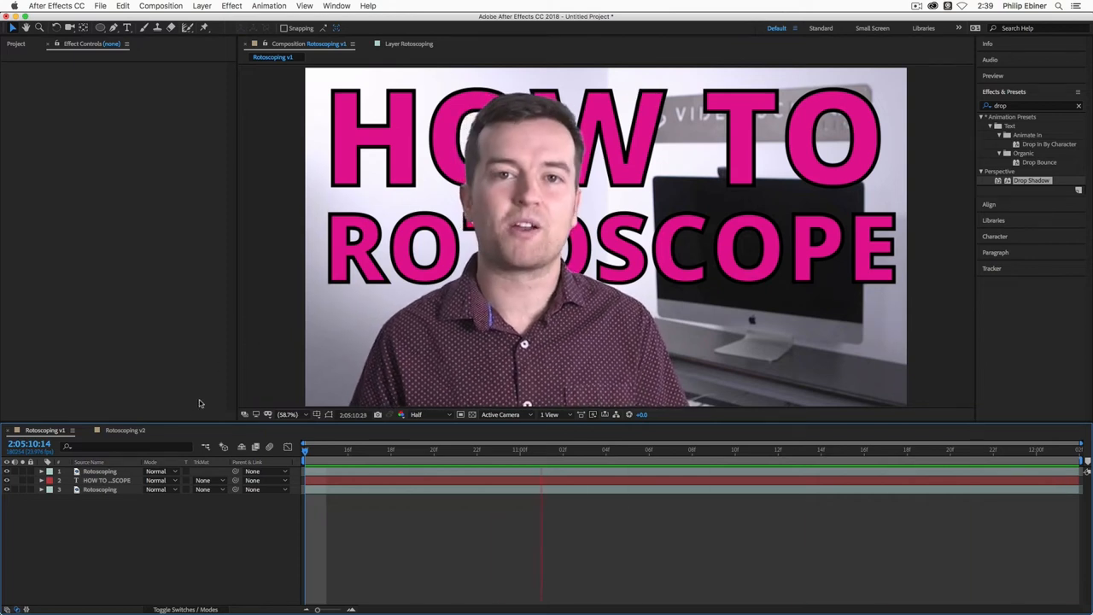
Step: Switch to the Rotoscoping v2 composition showing the presenter on white with a shadow
{"action": "left_click", "coordinate": [124, 430]}
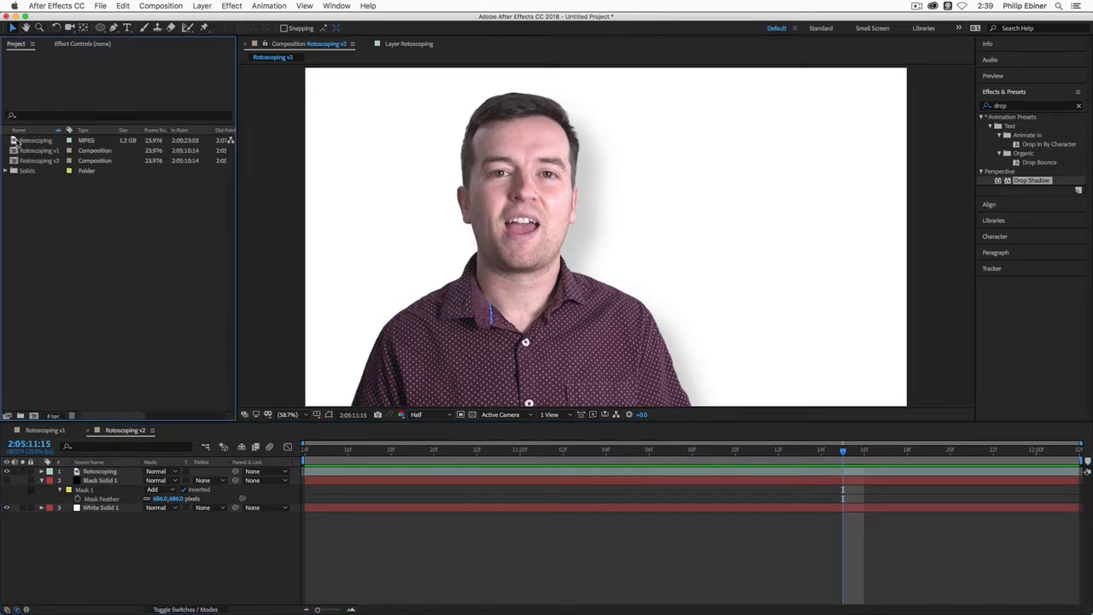
Step: Build a Rotoscoping 2 composition from the raw presenter footage with a short work area
{"action": "left_click", "coordinate": [35, 140]}
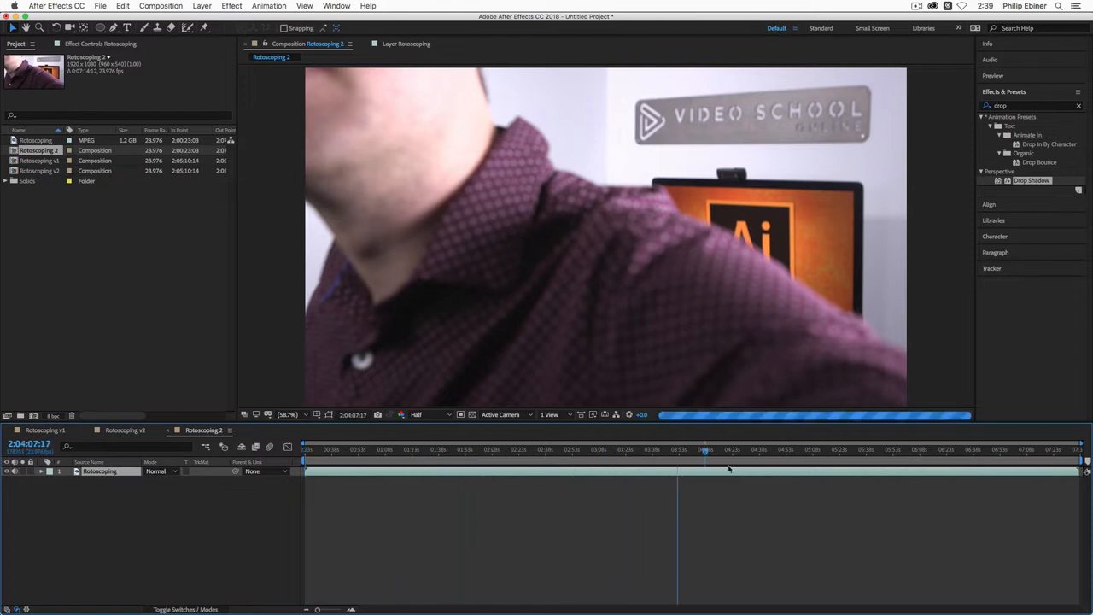
{"action": "left_click", "coordinate": [578, 449]}
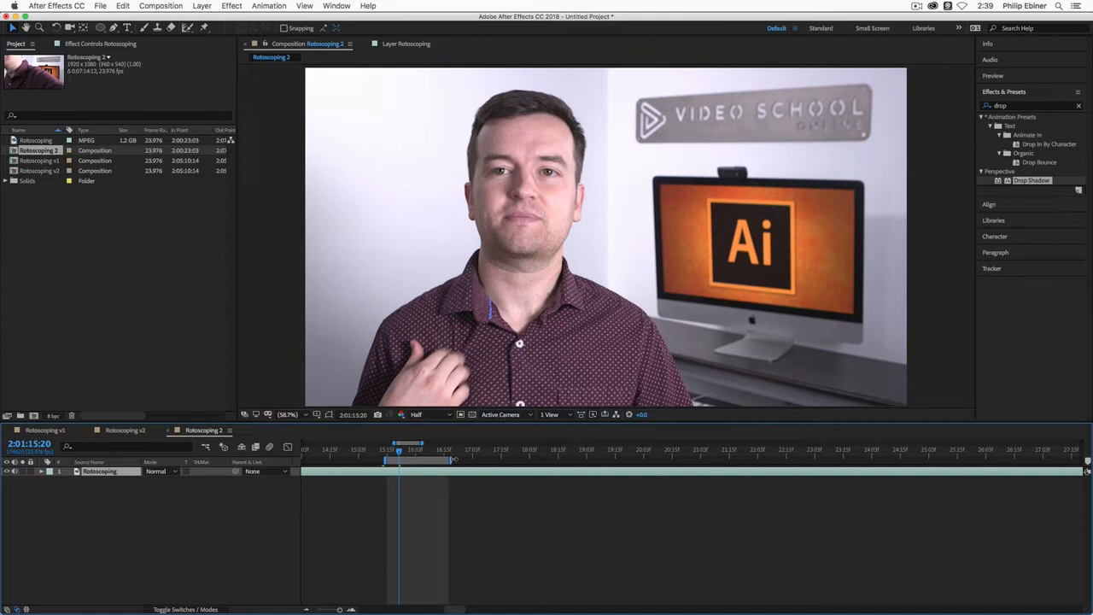
{"action": "mouse_move", "coordinate": [455, 461]}
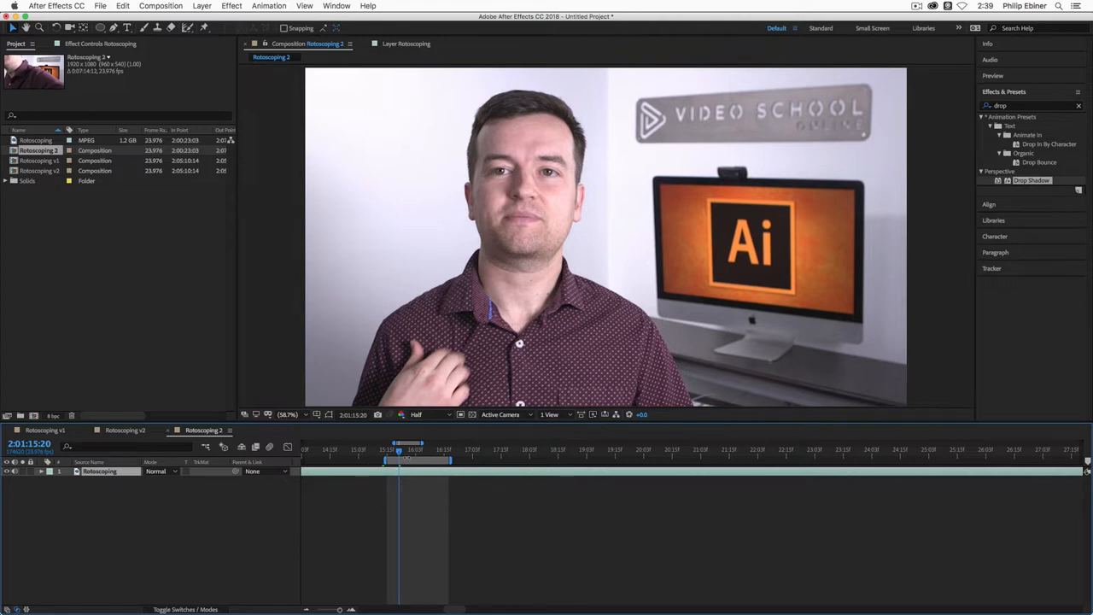
Step: Select the Pen tool to outline the presenter's head and torso with a mask
{"action": "left_click", "coordinate": [161, 6]}
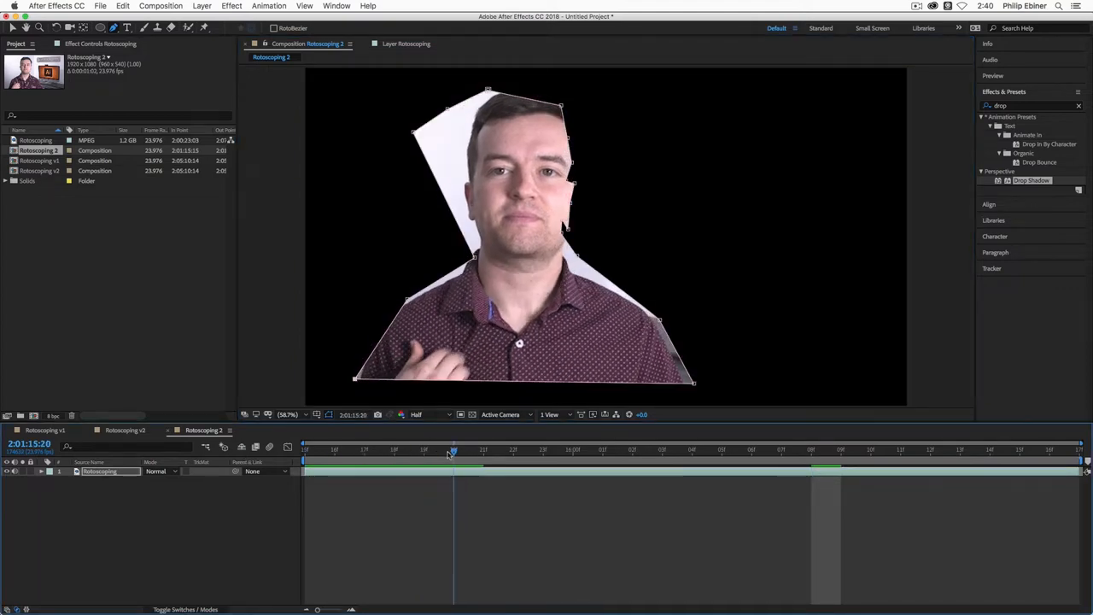
Step: Step forward to a later frame to check the mask against the moving presenter
{"action": "key", "text": "cmd+right"}
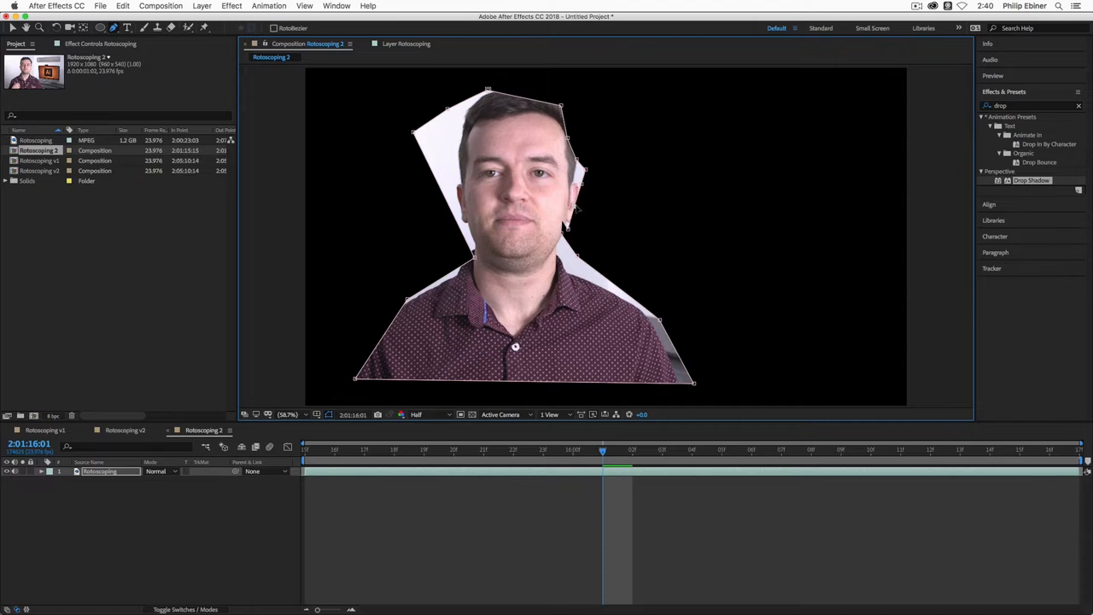
{"action": "mouse_move", "coordinate": [586, 209]}
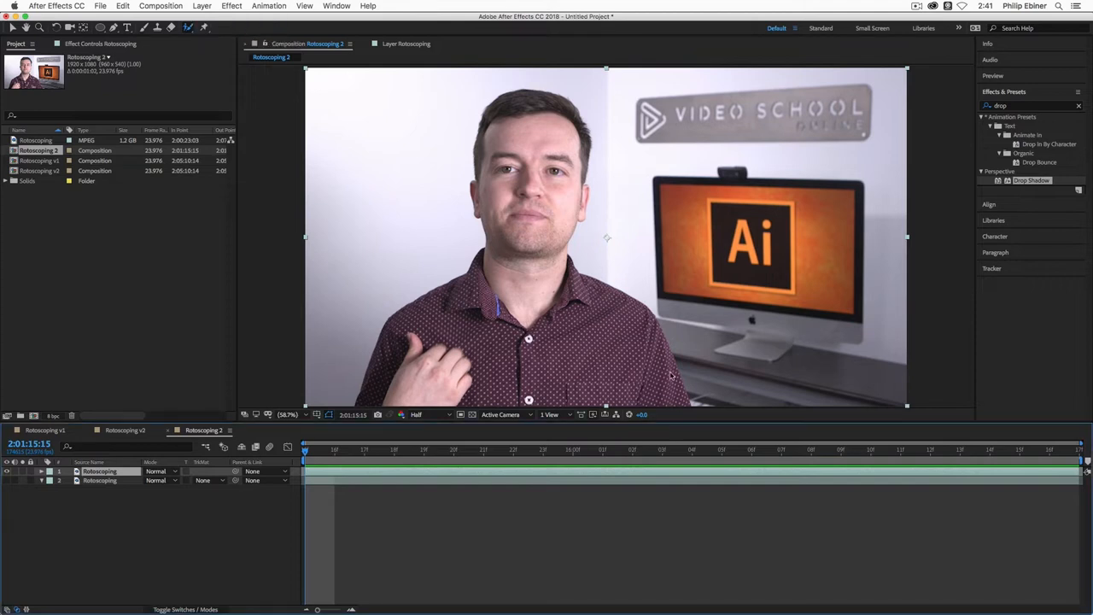
{"action": "mouse_move", "coordinate": [562, 166]}
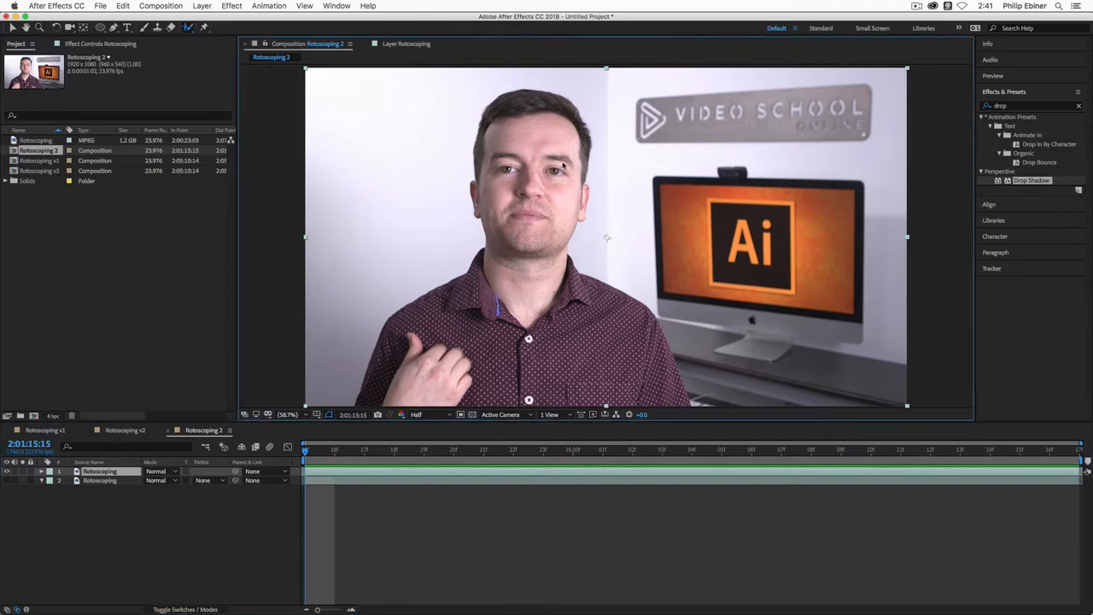
{"action": "mouse_move", "coordinate": [553, 144]}
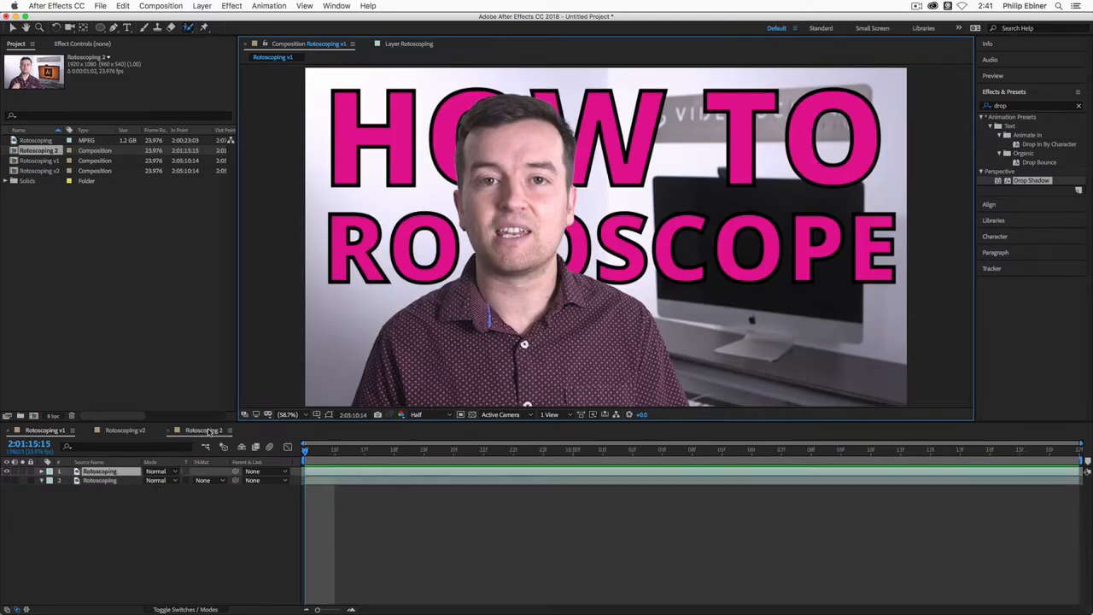
Step: Return to the Rotoscoping 2 composition timeline holding the two footage layers
{"action": "left_click", "coordinate": [203, 429]}
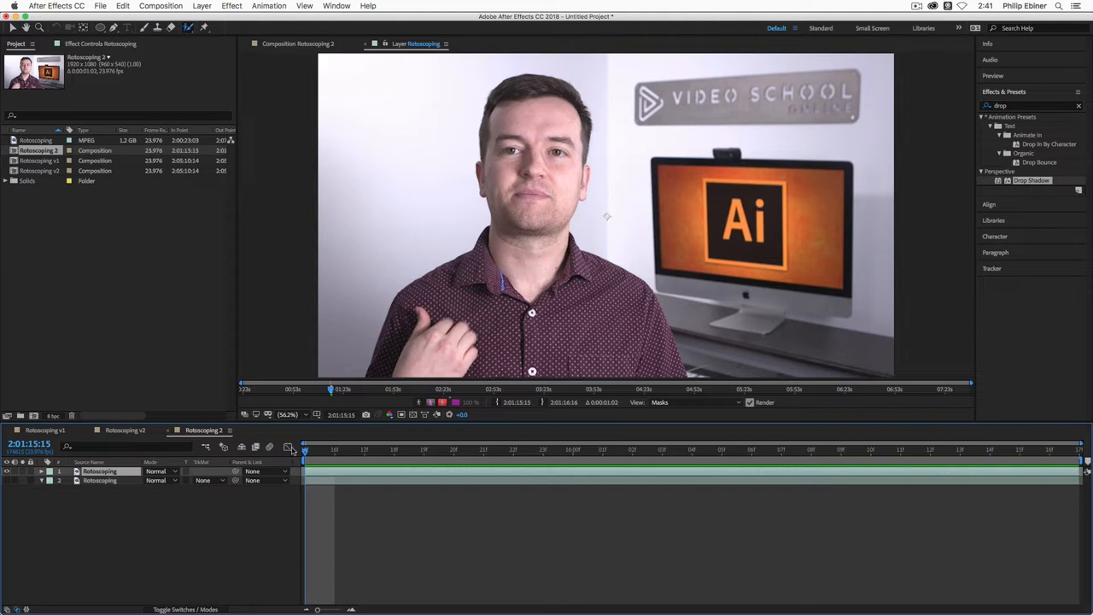
{"action": "mouse_move", "coordinate": [306, 450]}
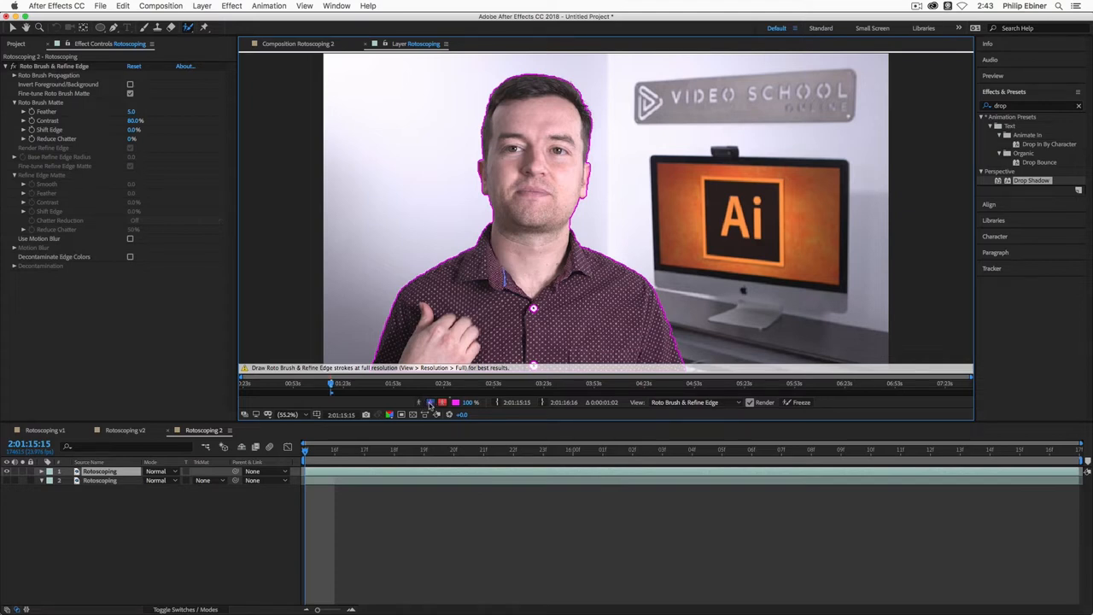
{"action": "left_click", "coordinate": [421, 403]}
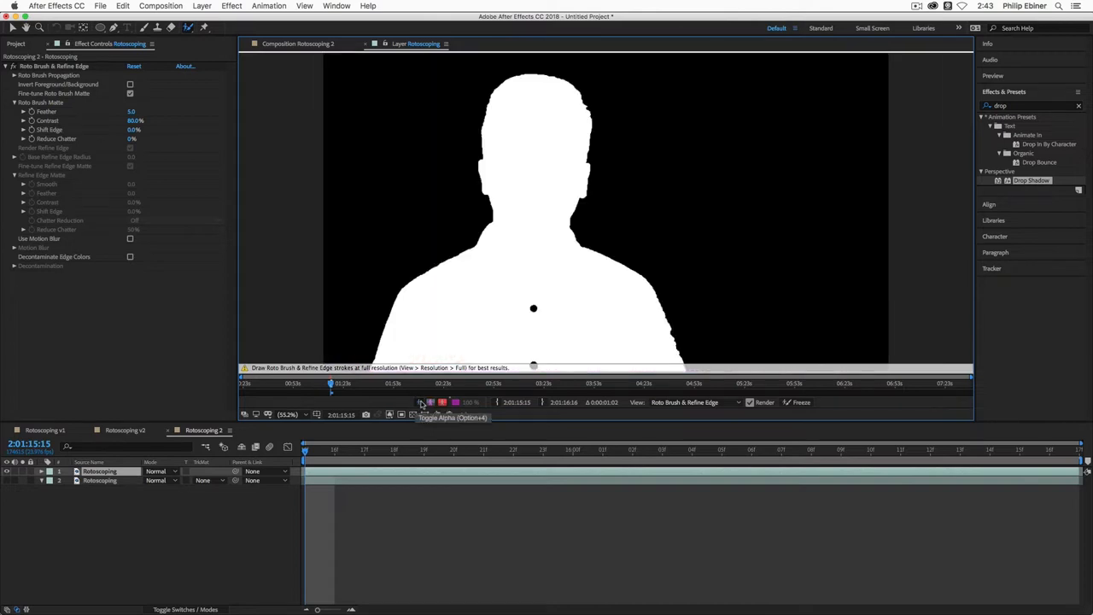
{"action": "left_click", "coordinate": [420, 402]}
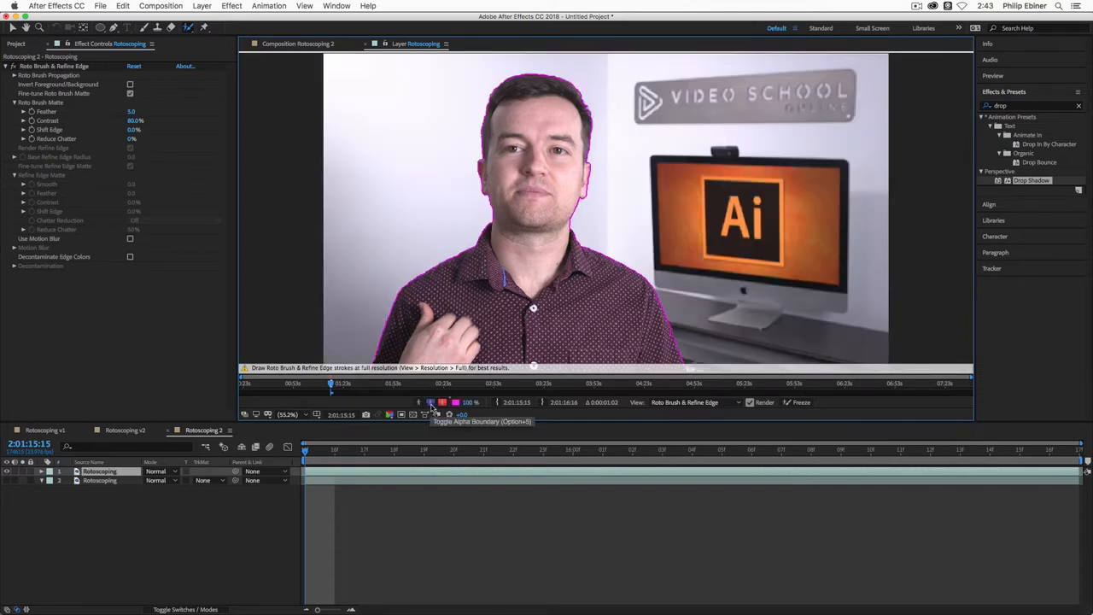
Step: Turn on Alpha Overlay to view the presenter's face and hair cut out against black
{"action": "left_click", "coordinate": [431, 402]}
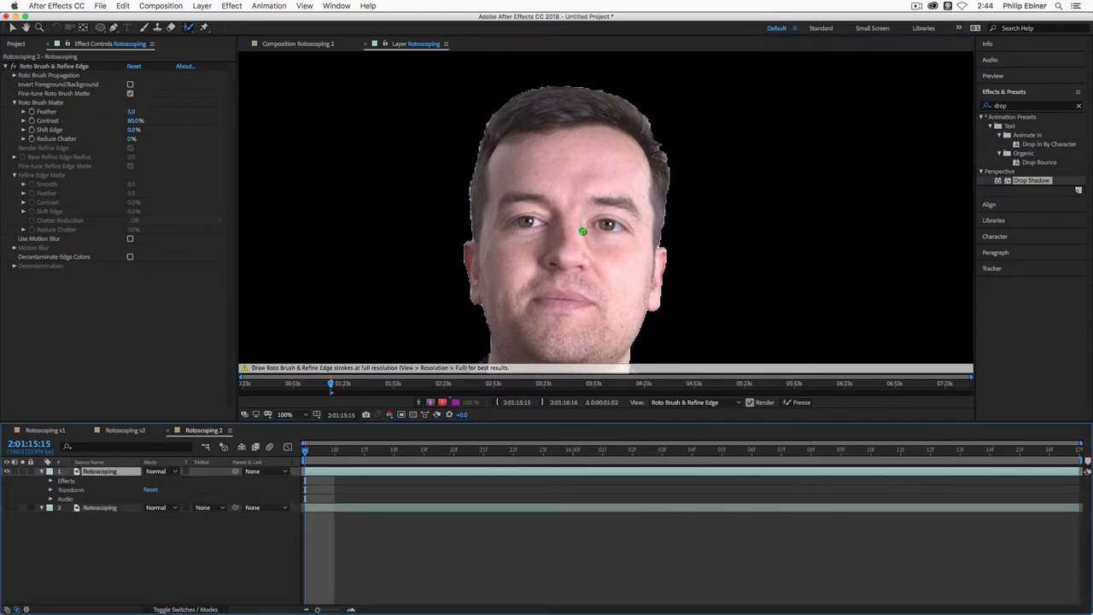
{"action": "left_click", "coordinate": [285, 414]}
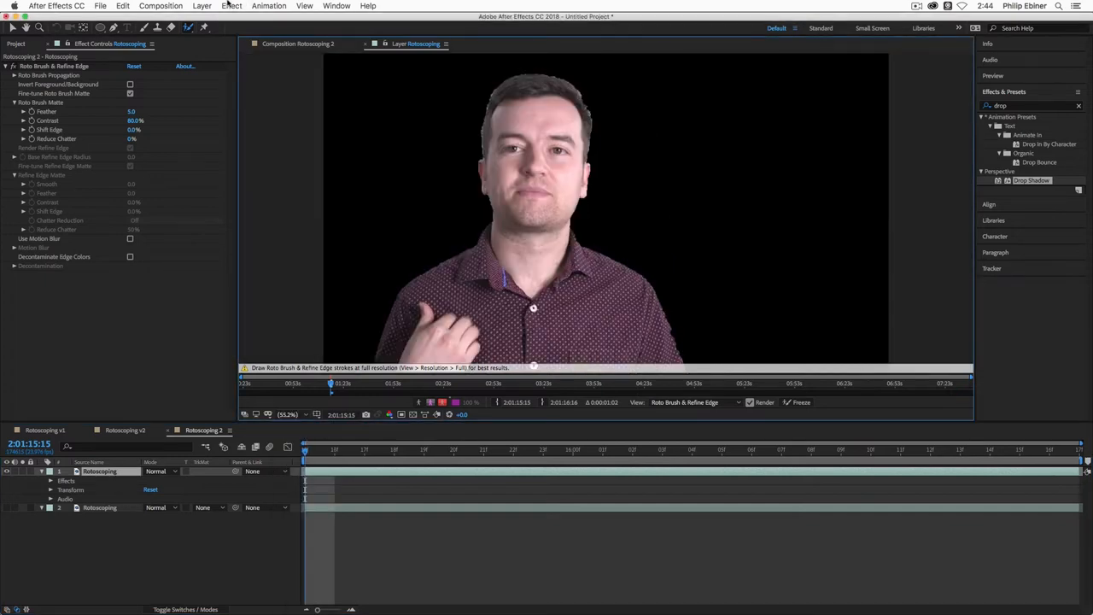
{"action": "left_click", "coordinate": [188, 27]}
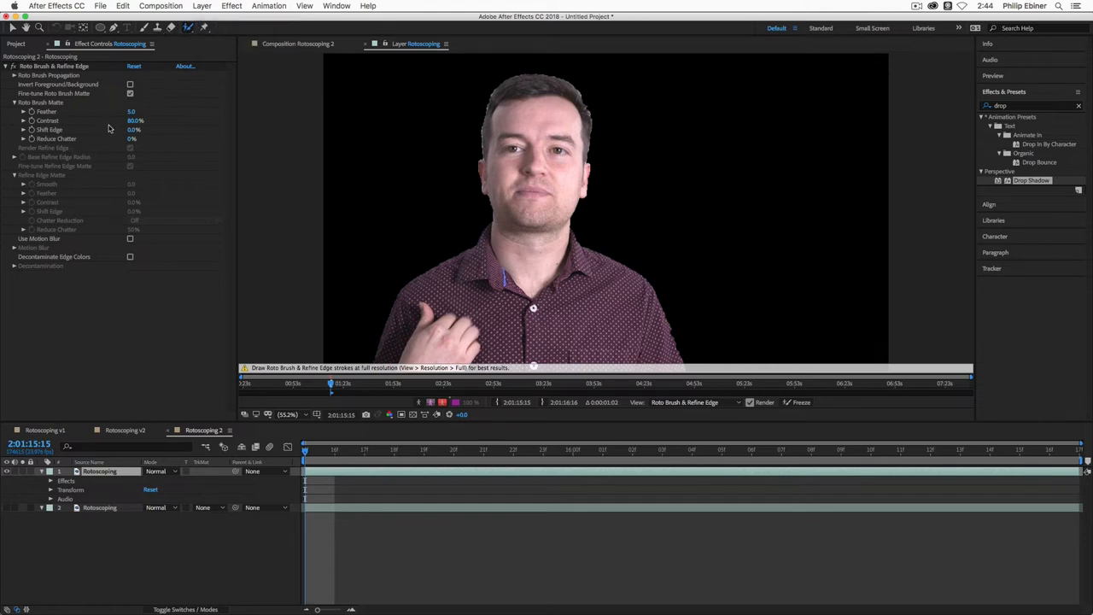
{"action": "mouse_move", "coordinate": [140, 148]}
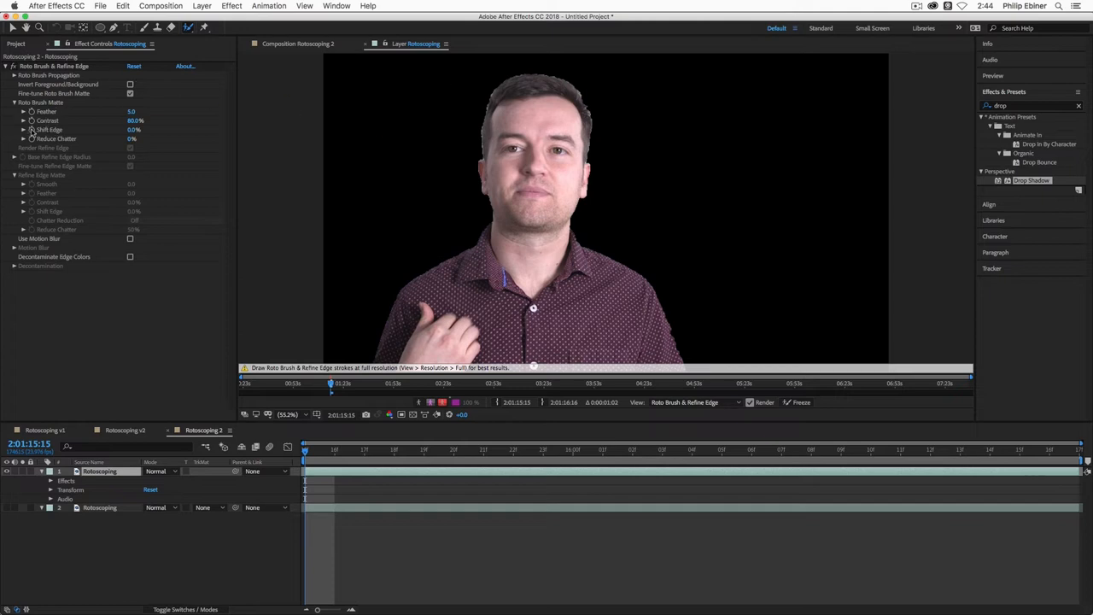
{"action": "mouse_move", "coordinate": [33, 133]}
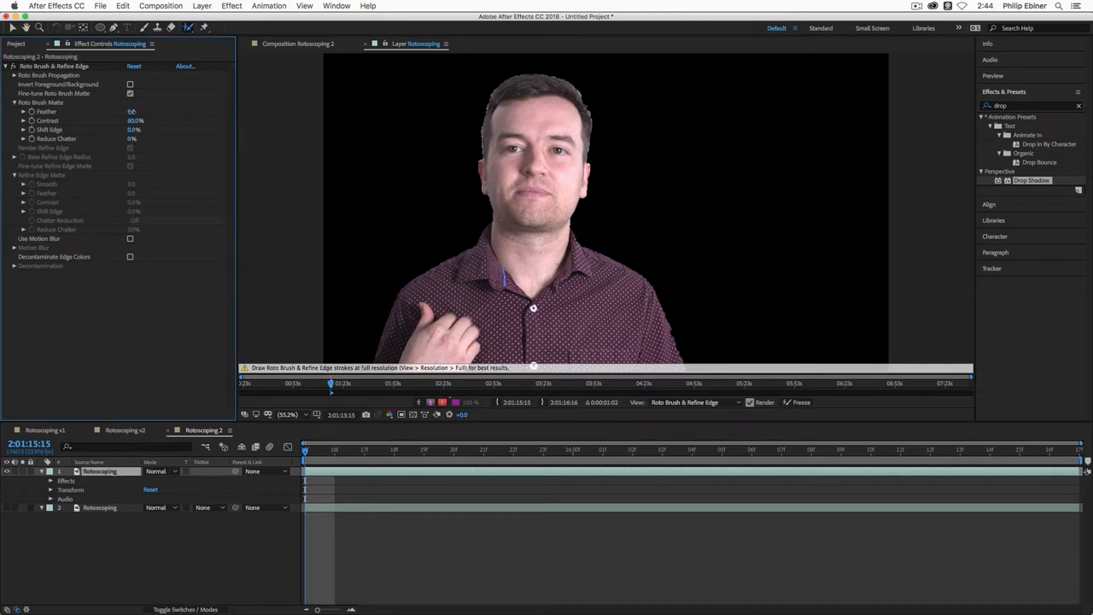
Step: Feather the Roto Brush matte edge and show the alpha boundary over the full footage
{"action": "left_click", "coordinate": [136, 111]}
{"action": "type", "text": "50"}
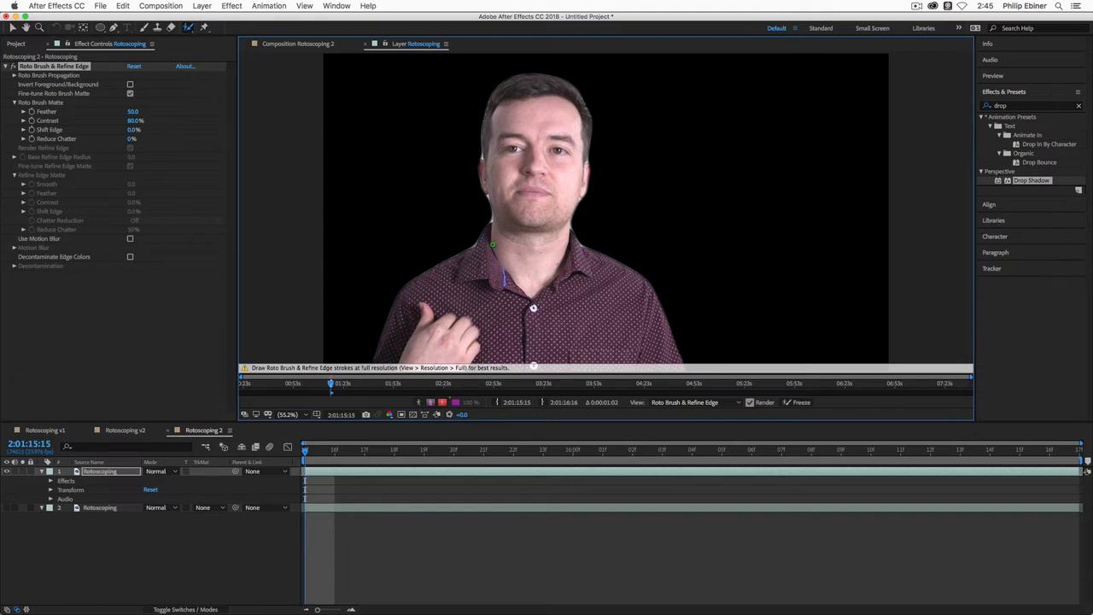
{"action": "mouse_move", "coordinate": [419, 402]}
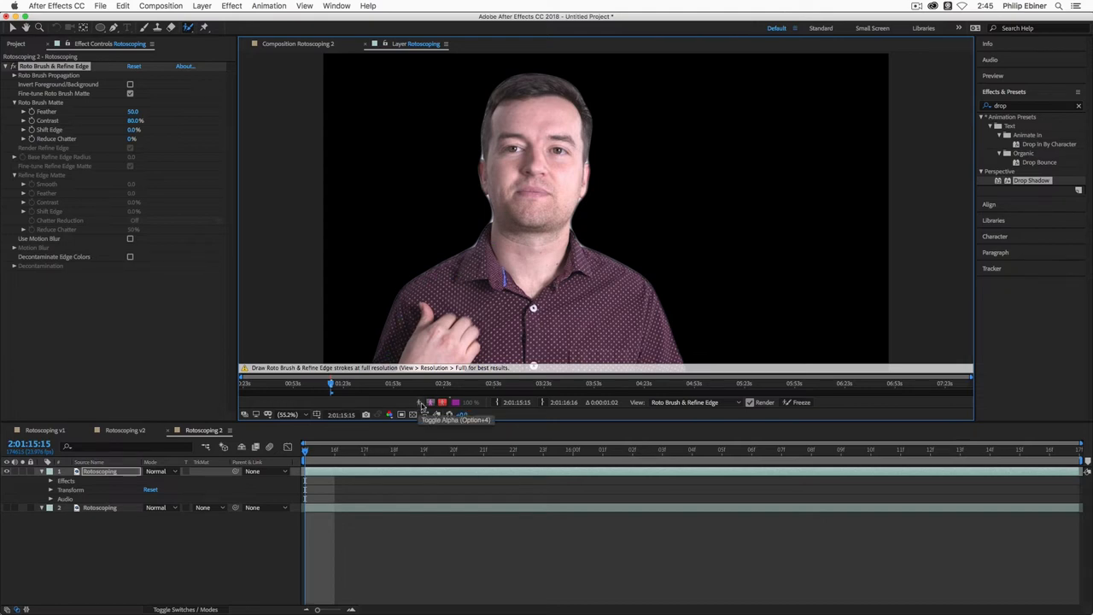
{"action": "left_click", "coordinate": [430, 402]}
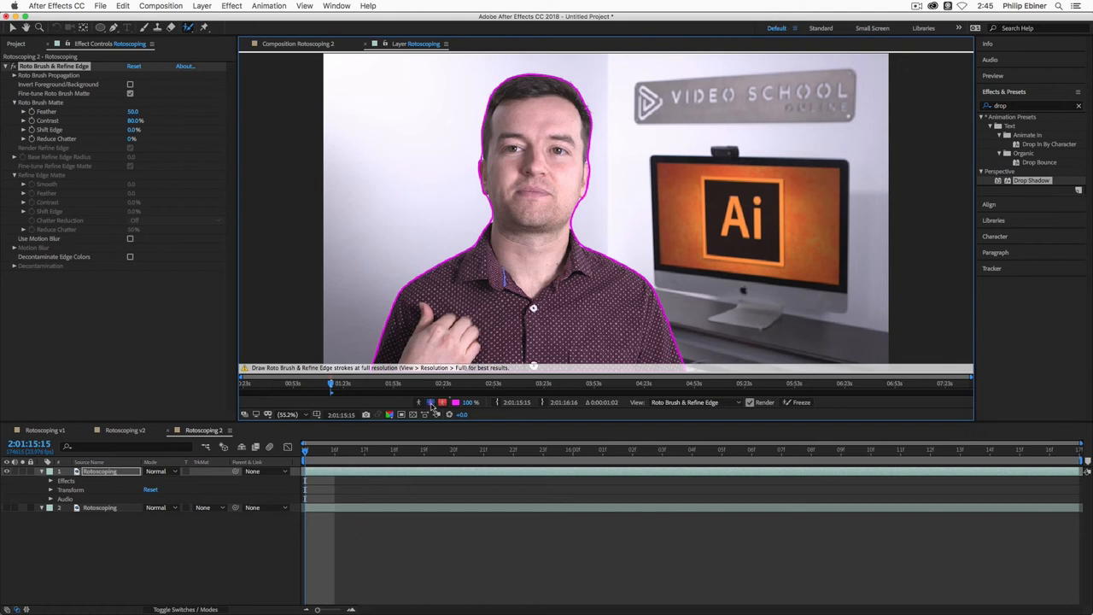
{"action": "double_click", "coordinate": [134, 111]}
{"action": "type", "text": "15"}
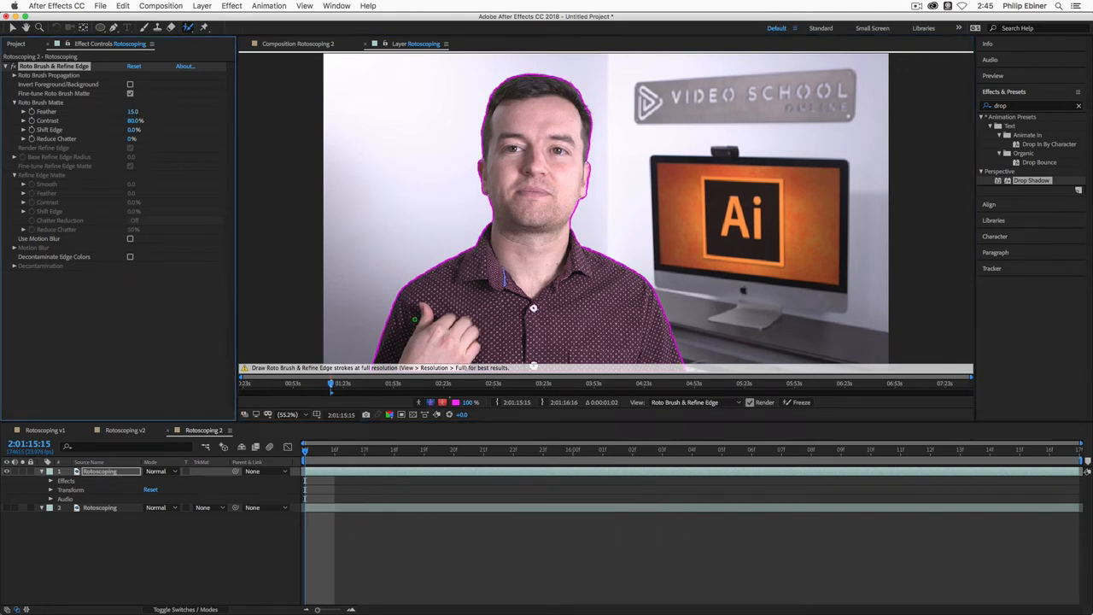
Step: Switch the Layer view back to the presenter cutout isolated on black
{"action": "left_click", "coordinate": [418, 402]}
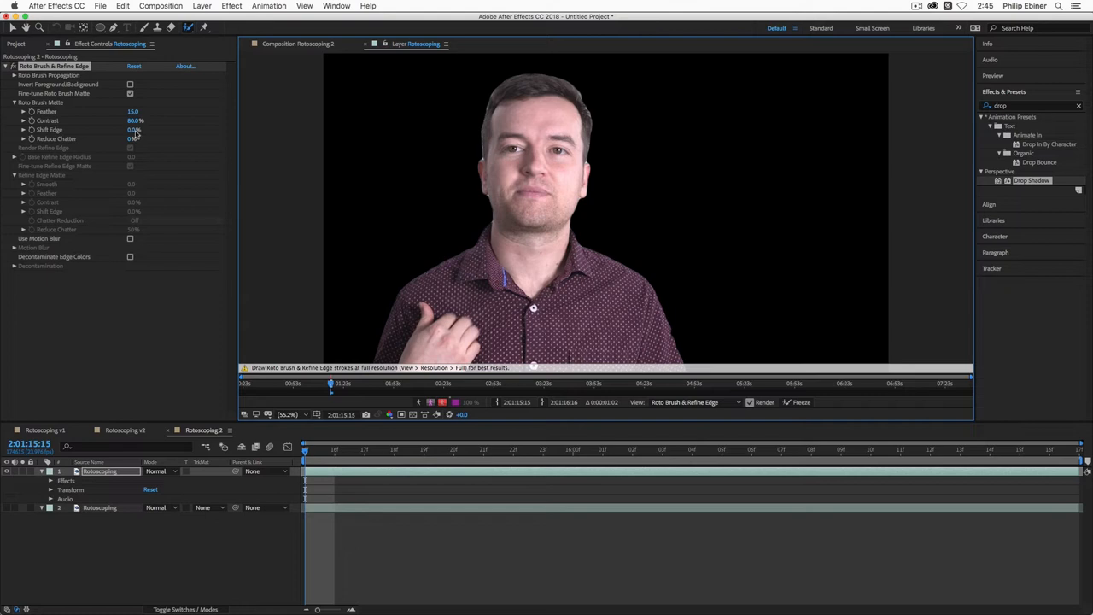
{"action": "left_click", "coordinate": [133, 129]}
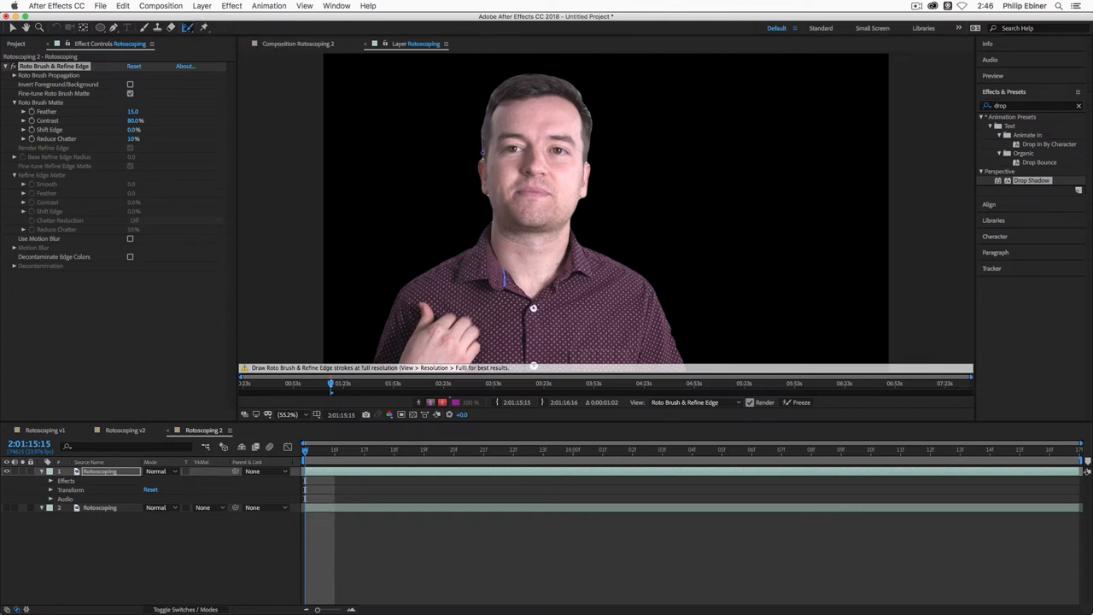
Step: Paint Refine Edge strokes along the left and right edges of the presenter's hair
{"action": "left_click", "coordinate": [288, 415]}
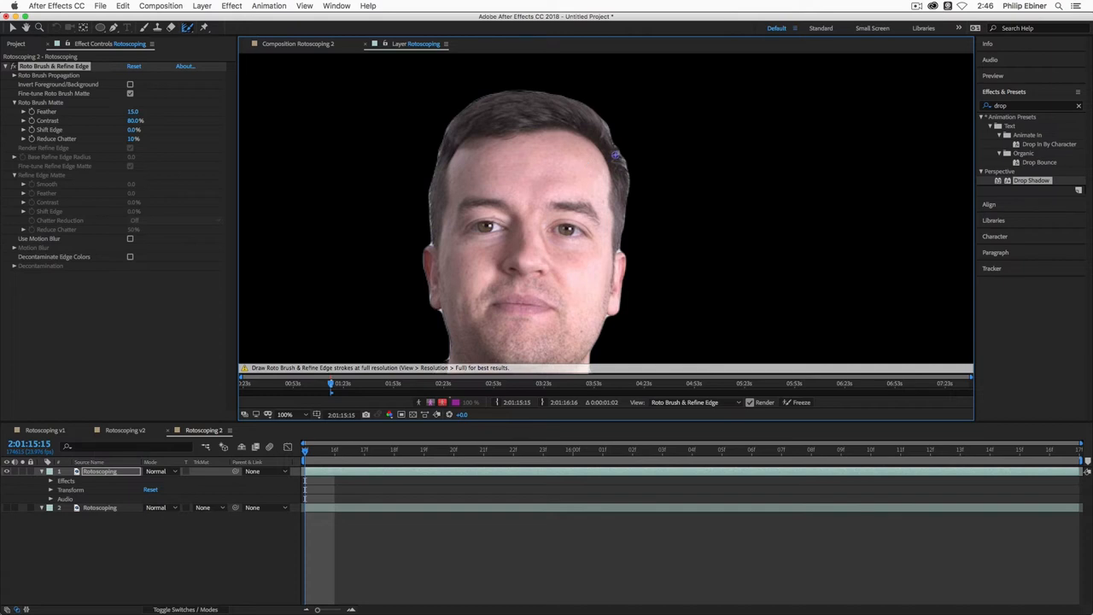
{"action": "mouse_move", "coordinate": [417, 256]}
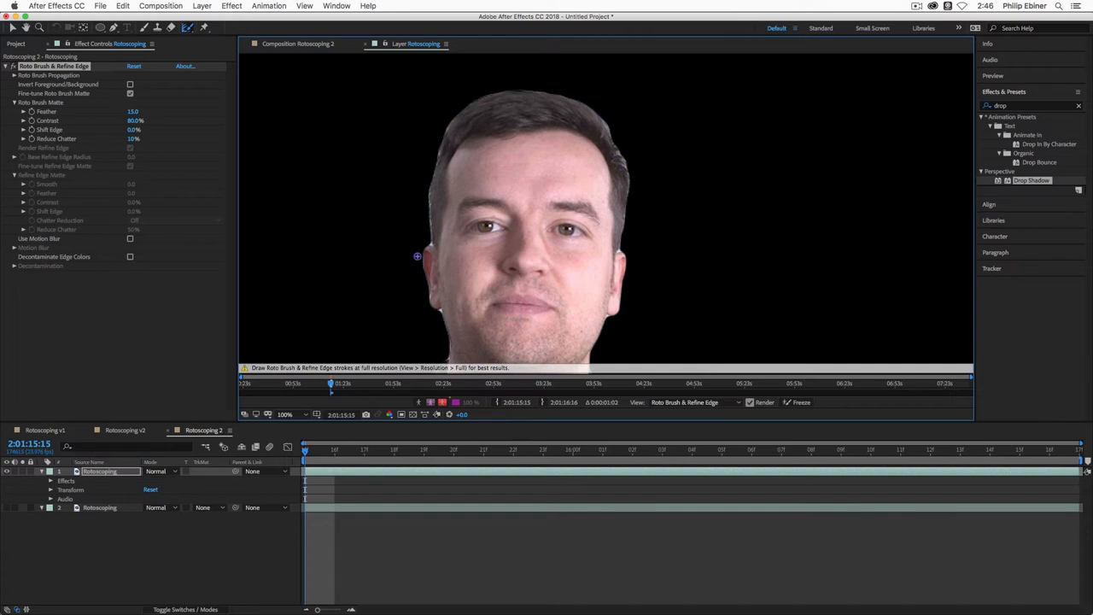
{"action": "mouse_move", "coordinate": [614, 135]}
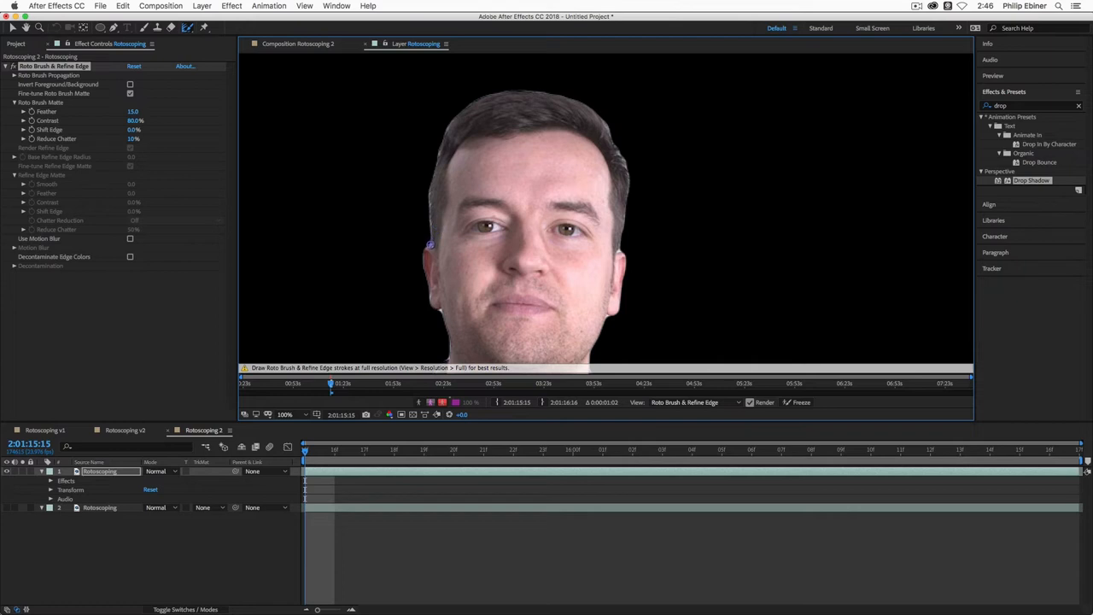
{"action": "left_click_drag", "start_coordinate": [430, 245], "coordinate": [451, 119]}
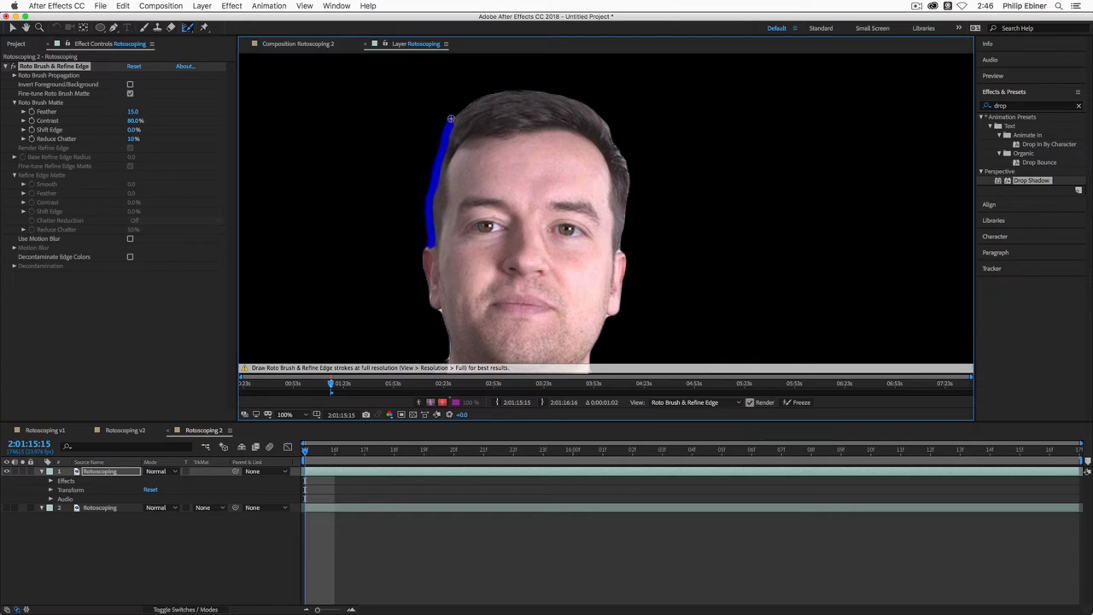
{"action": "left_click", "coordinate": [130, 148]}
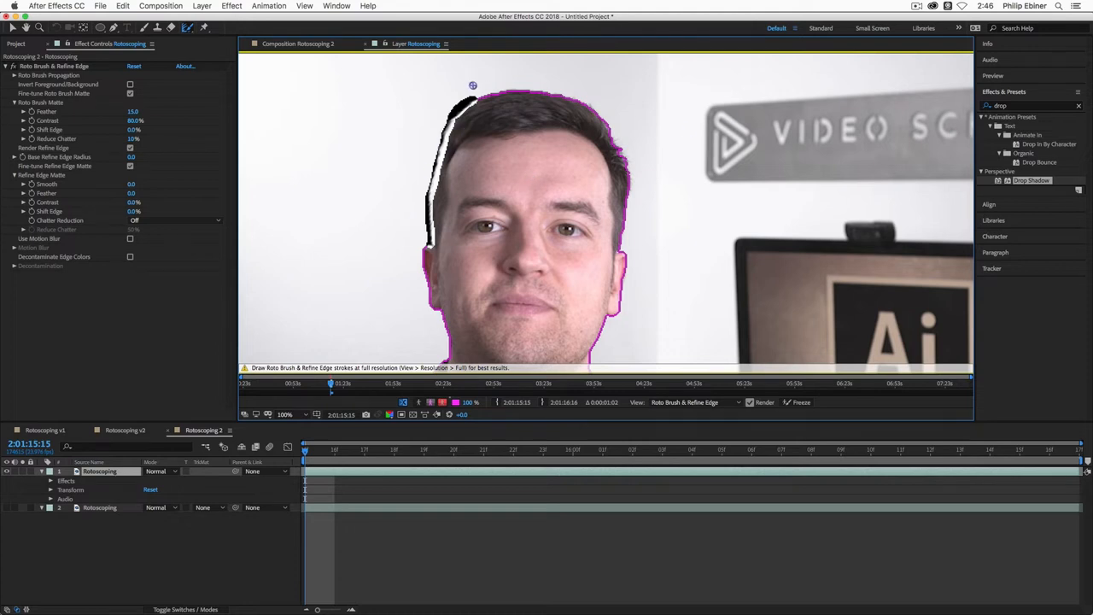
{"action": "left_click_drag", "start_coordinate": [478, 94], "coordinate": [508, 91]}
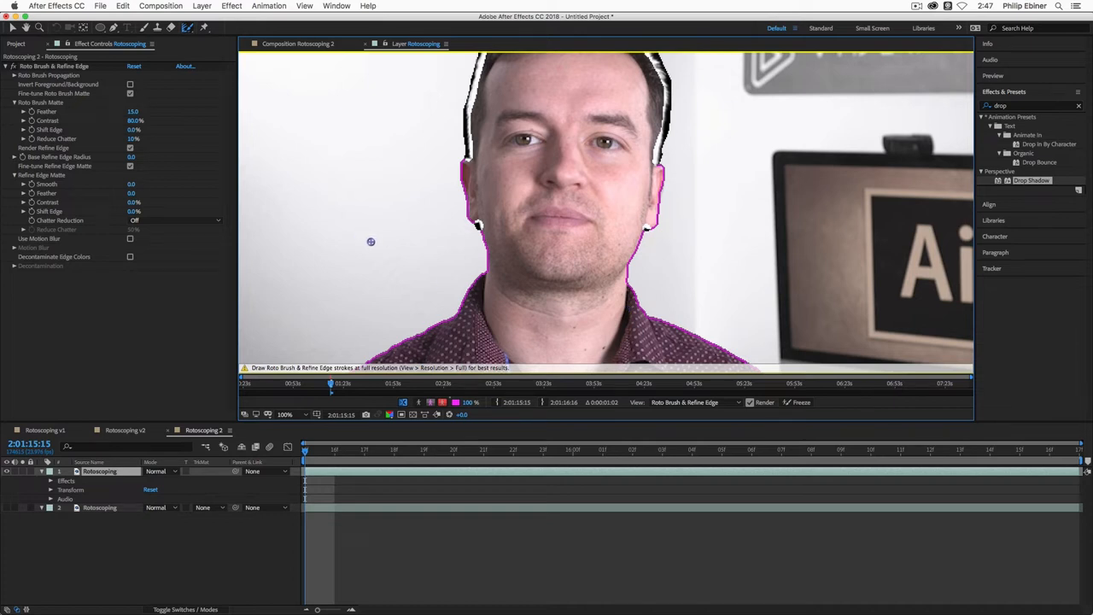
{"action": "mouse_move", "coordinate": [485, 169]}
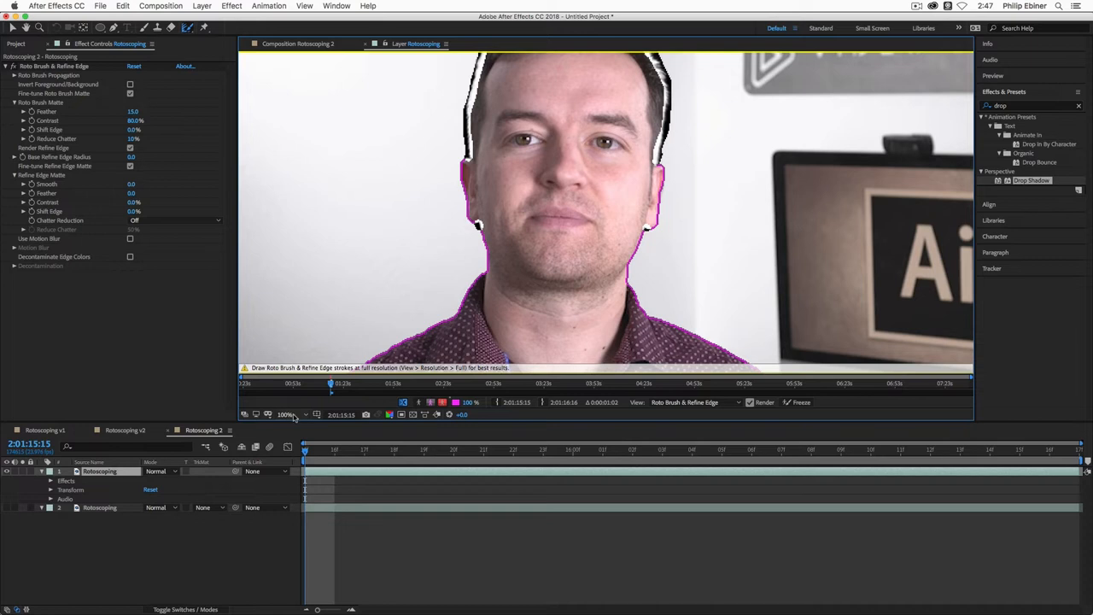
Step: Fit the whole frame in the Layer view and step ahead to check the hair matte
{"action": "left_click", "coordinate": [287, 415]}
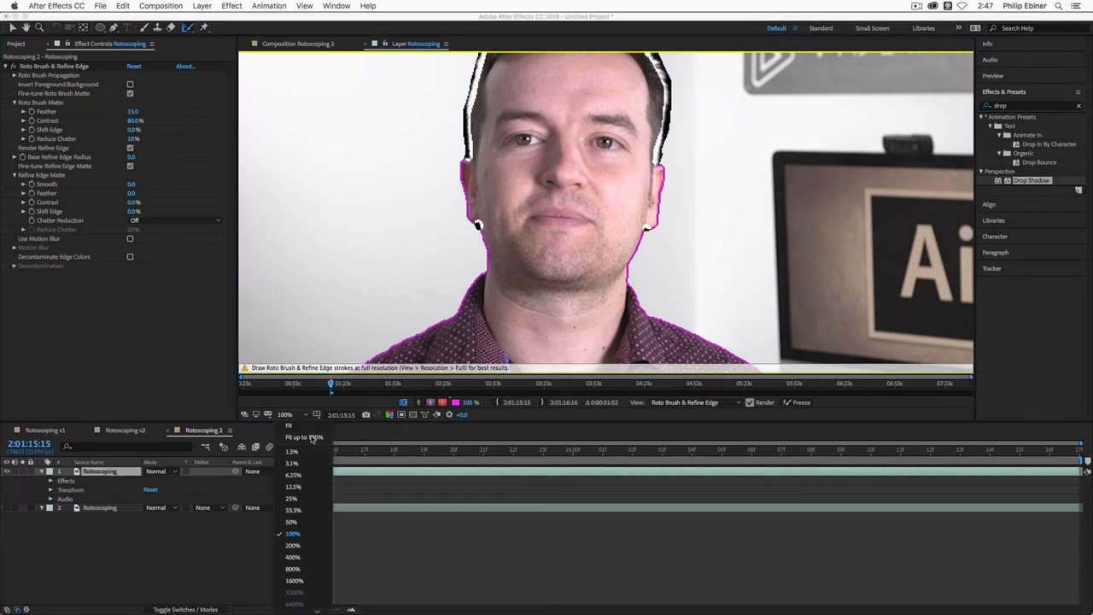
{"action": "left_click", "coordinate": [289, 424]}
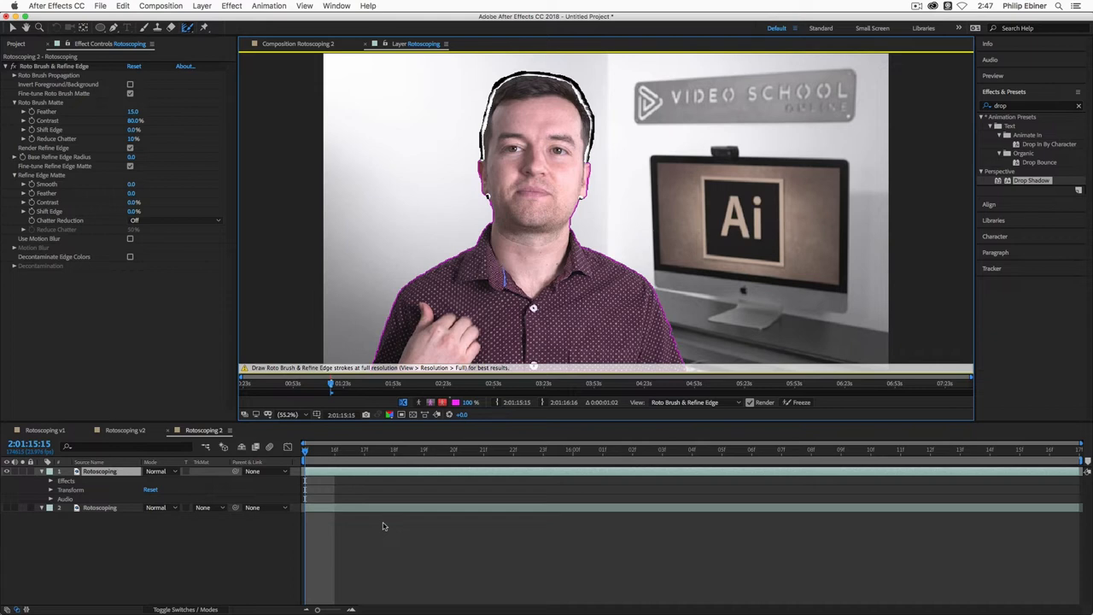
{"action": "mouse_move", "coordinate": [382, 525]}
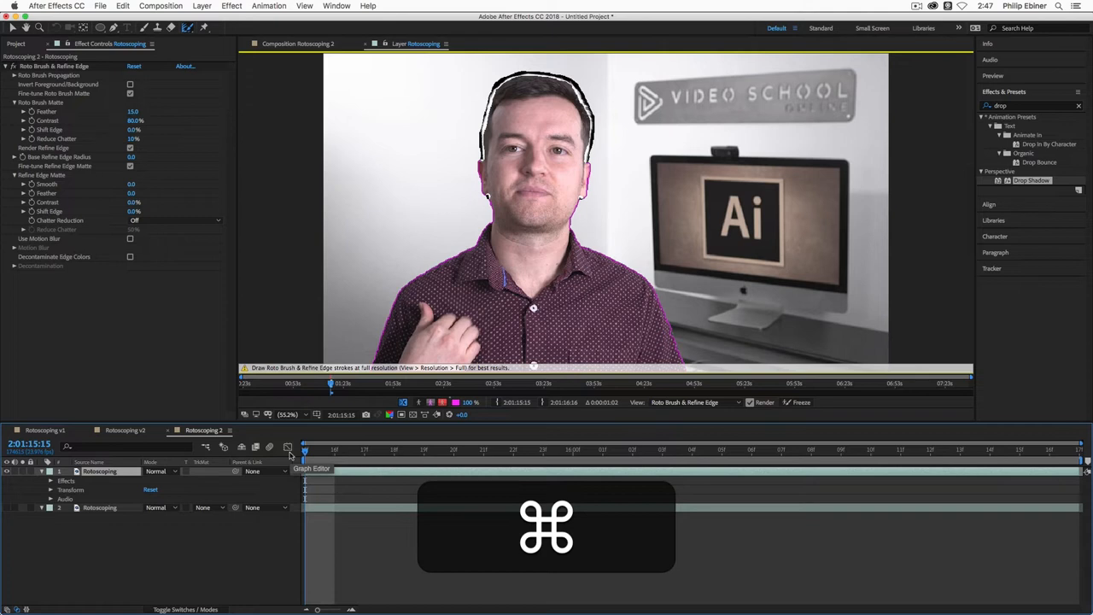
{"action": "key", "text": "cmd+Right"}
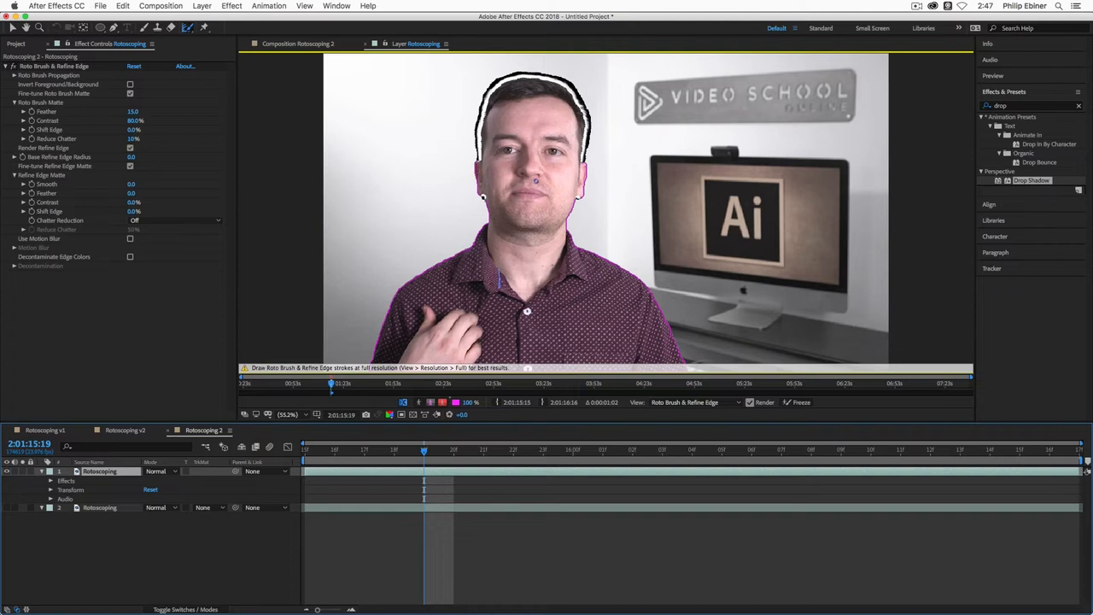
Step: Advance a frame and undo the stray strokes so the matte traces the whole presenter
{"action": "key", "text": "cmd"}
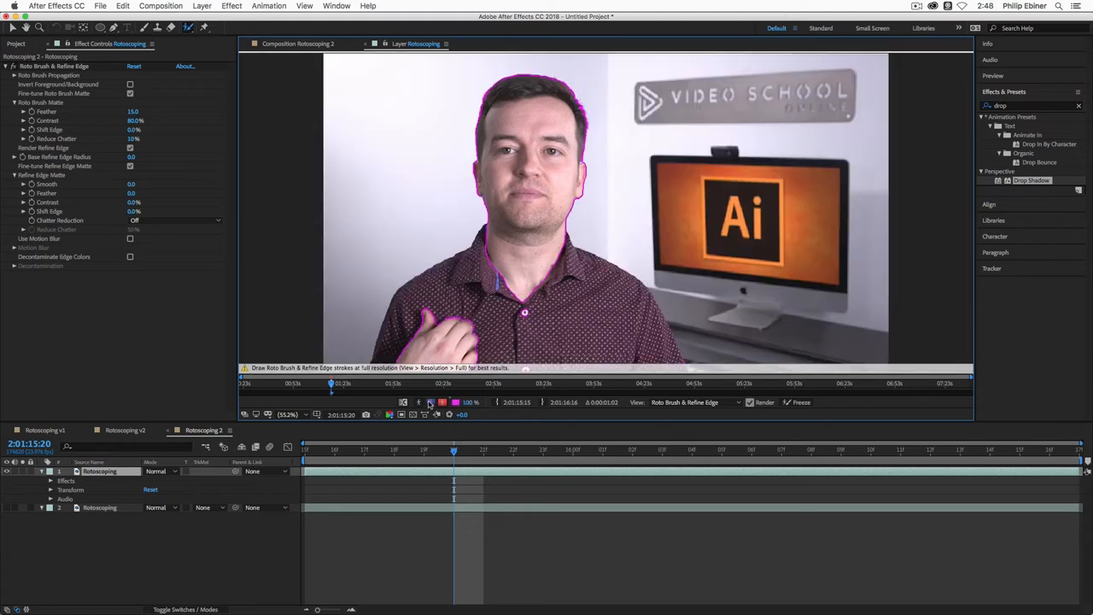
{"action": "mouse_move", "coordinate": [141, 58]}
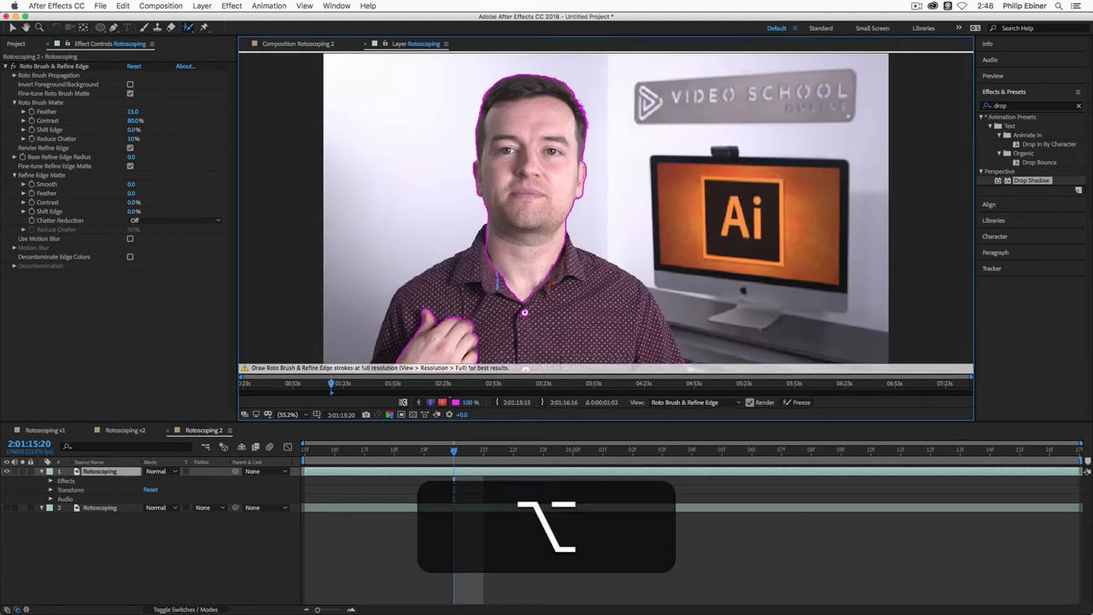
{"action": "key", "text": "cmd+z"}
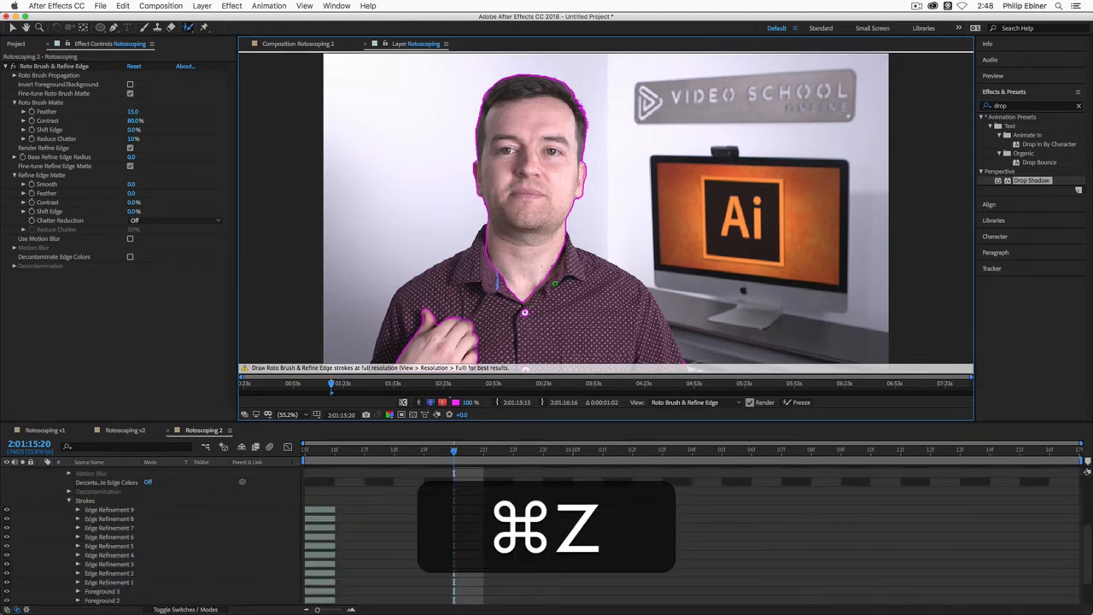
{"action": "key", "text": "cmd+z"}
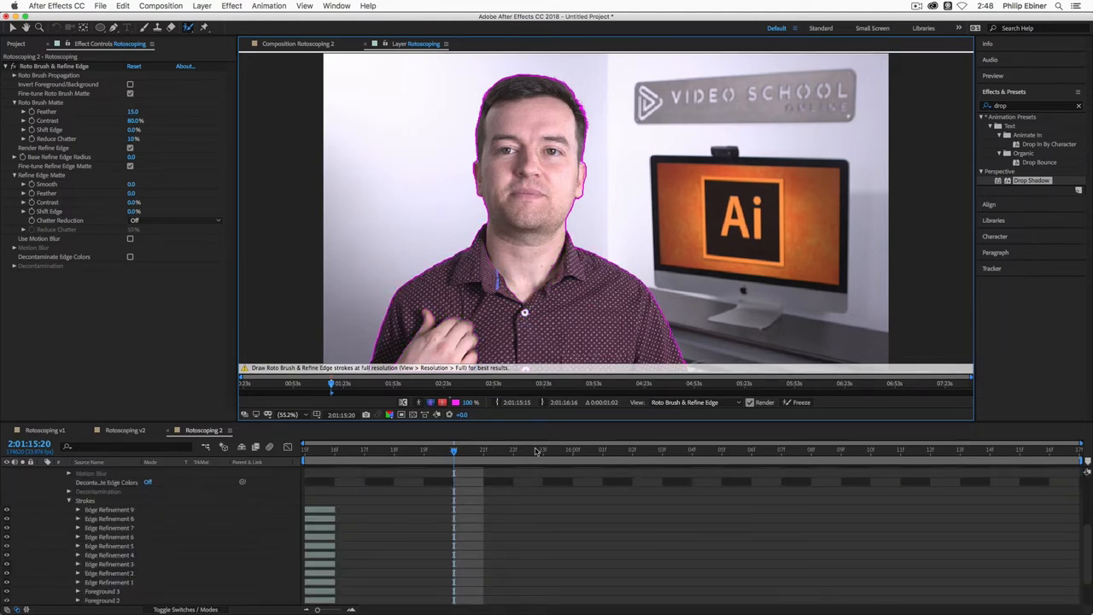
{"action": "key", "text": "cmd+Right"}
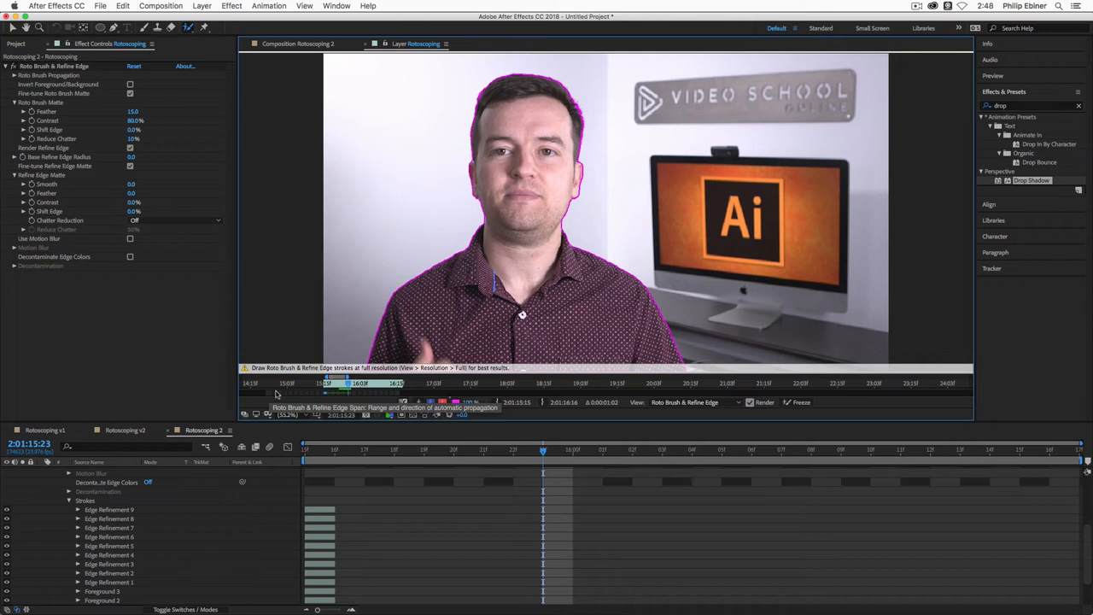
{"action": "mouse_move", "coordinate": [318, 395]}
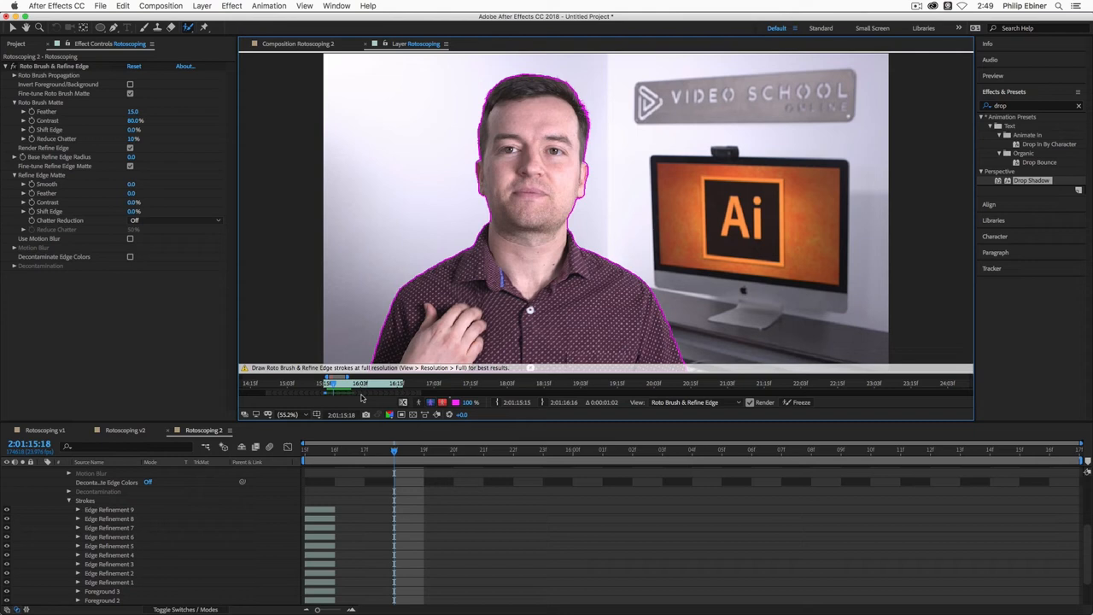
{"action": "mouse_move", "coordinate": [333, 382]}
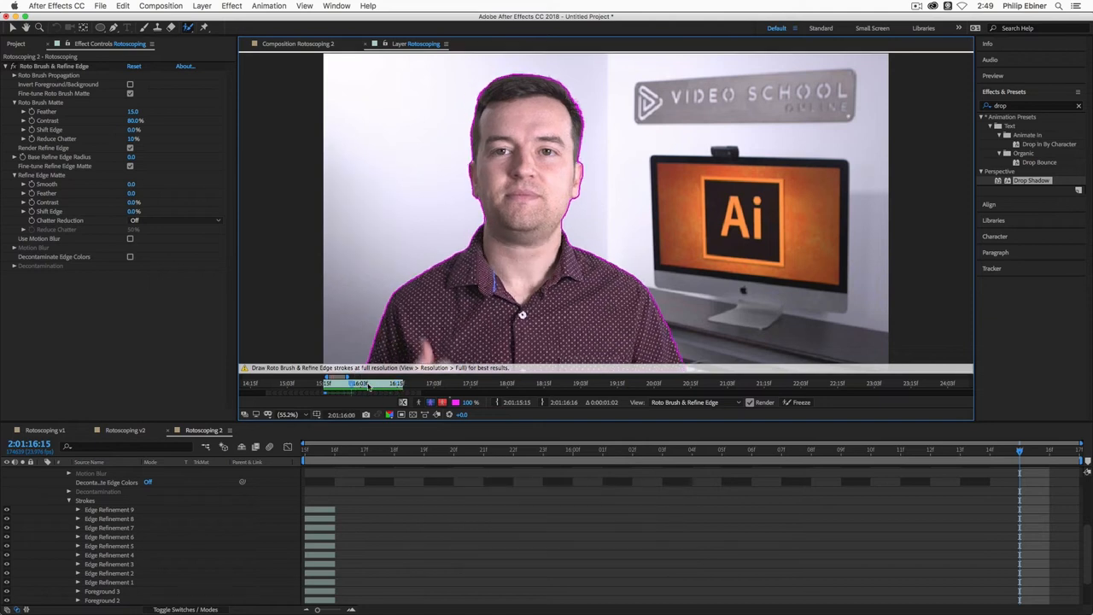
Step: Preview the Roto Brush span to frame 2:01:16:00 and collapse the Strokes properties
{"action": "key", "text": "cmd+Right"}
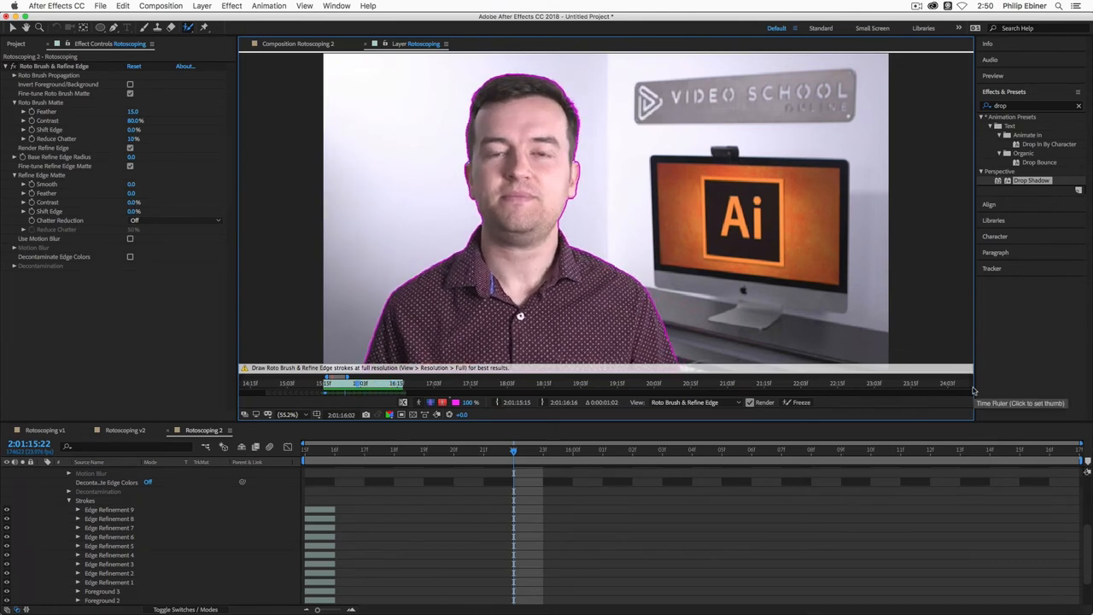
{"action": "left_click", "coordinate": [632, 449]}
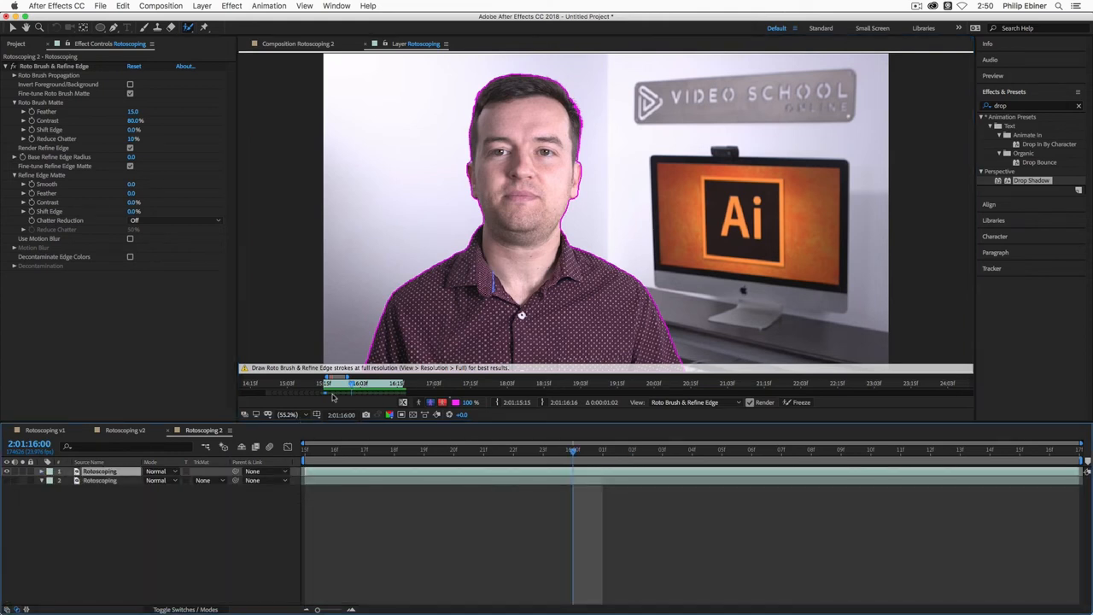
{"action": "mouse_move", "coordinate": [350, 384]}
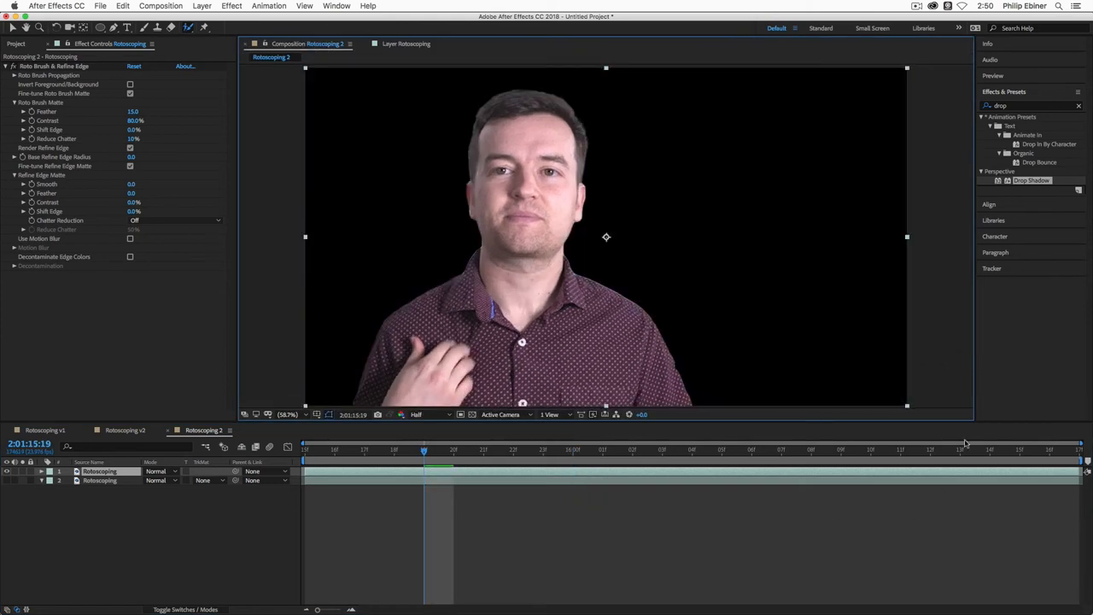
{"action": "mouse_move", "coordinate": [372, 84]}
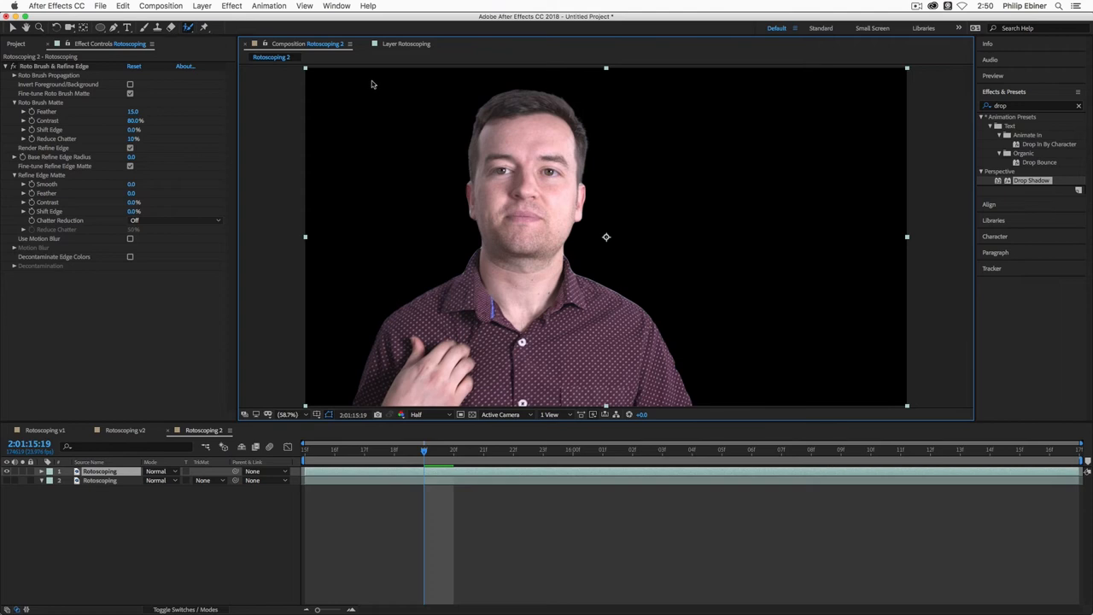
{"action": "mouse_move", "coordinate": [408, 47]}
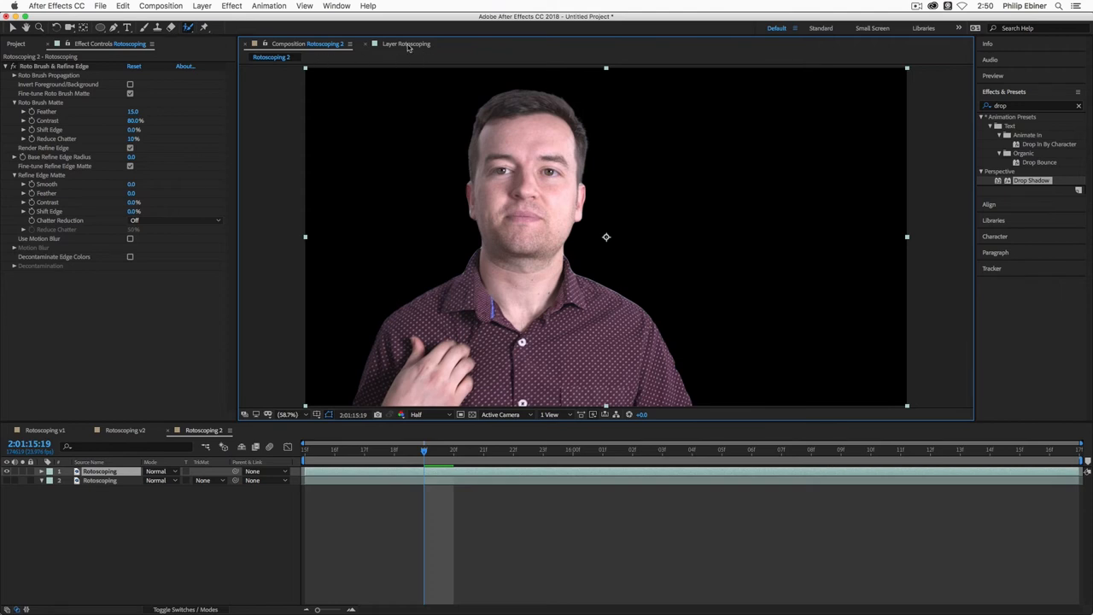
Step: Show the Rotoscoping 2 composition with the presenter isolated on black through 2:01:16:10
{"action": "left_click", "coordinate": [407, 44]}
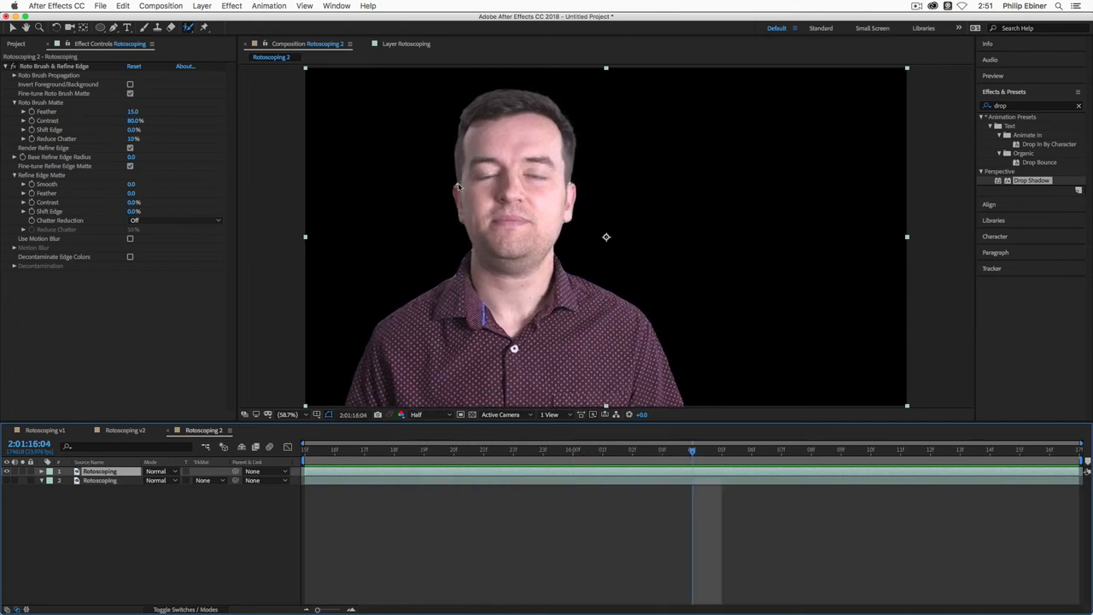
{"action": "mouse_move", "coordinate": [619, 451]}
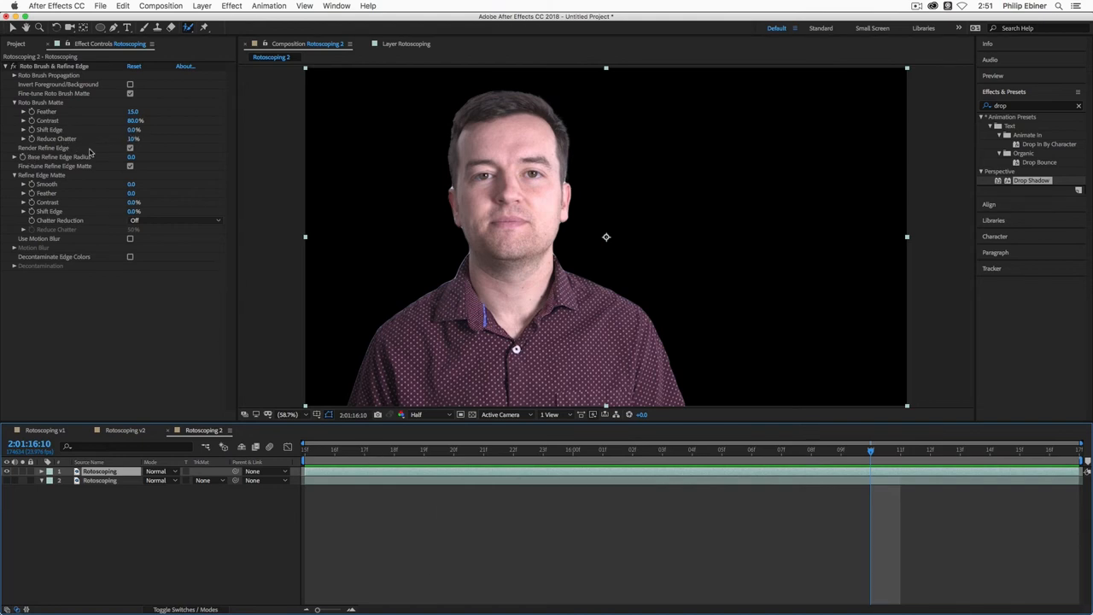
{"action": "left_click", "coordinate": [187, 28]}
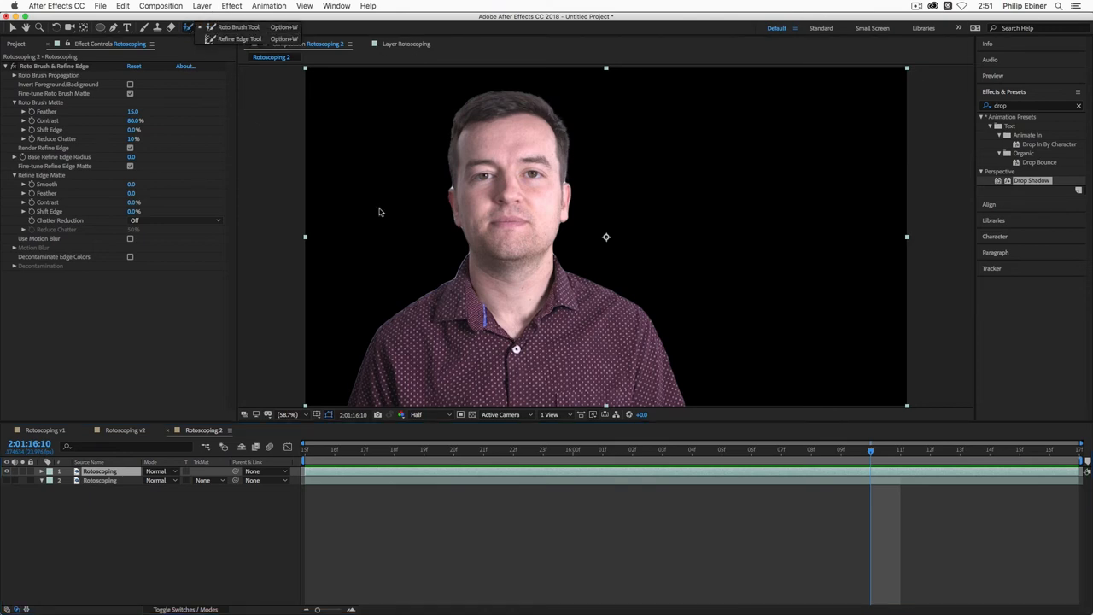
{"action": "mouse_move", "coordinate": [334, 450]}
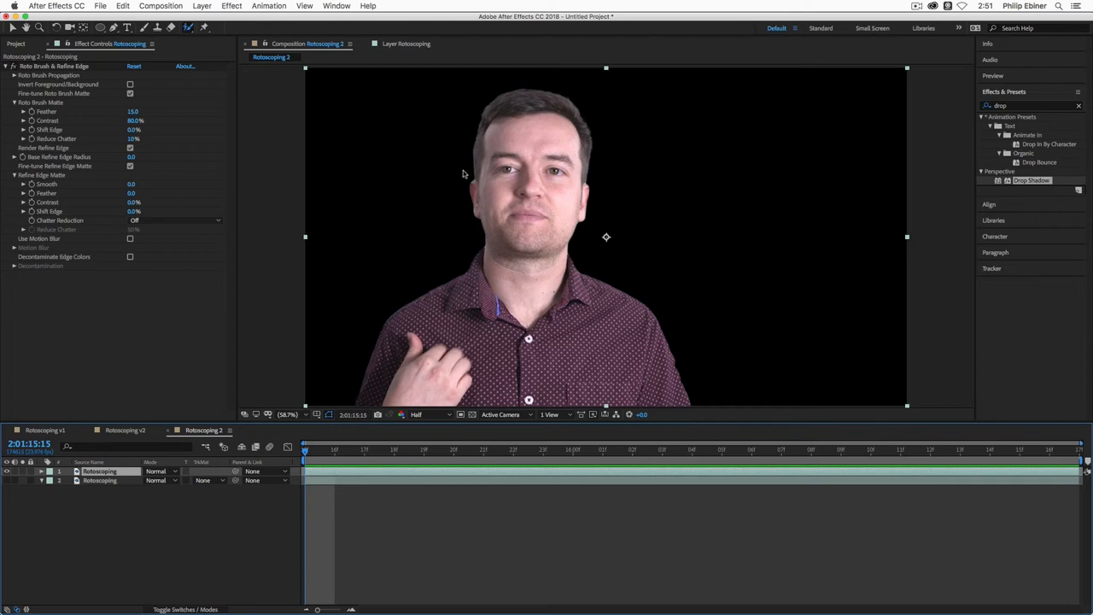
{"action": "mouse_move", "coordinate": [9, 484]}
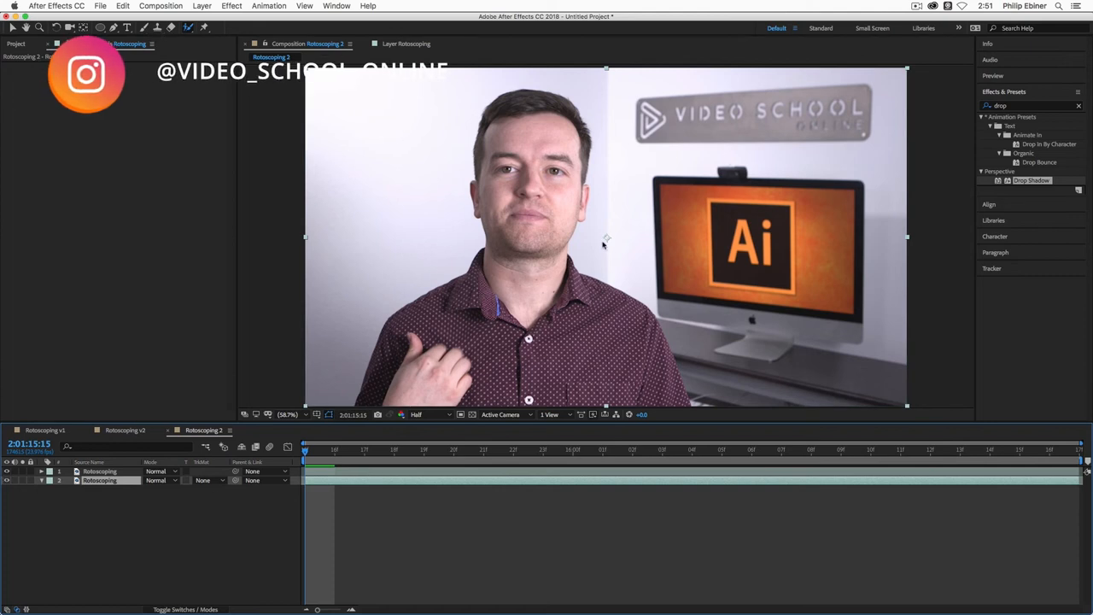
Step: Dismiss the roto warning, revert the footage offset, and start a pink 'HEL' text layer
{"action": "left_click", "coordinate": [144, 28]}
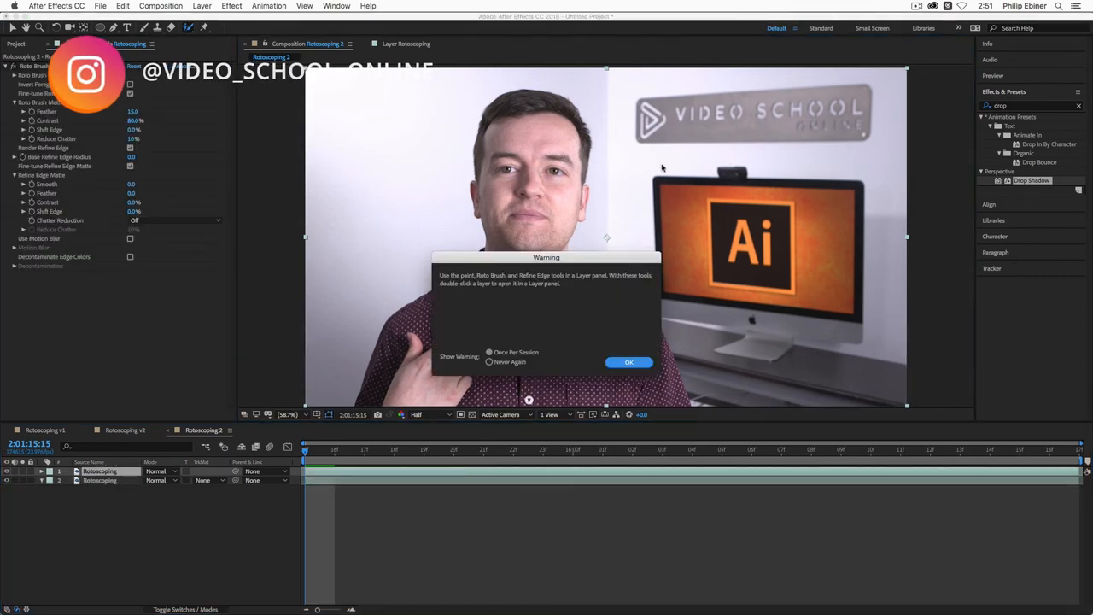
{"action": "left_click", "coordinate": [629, 362]}
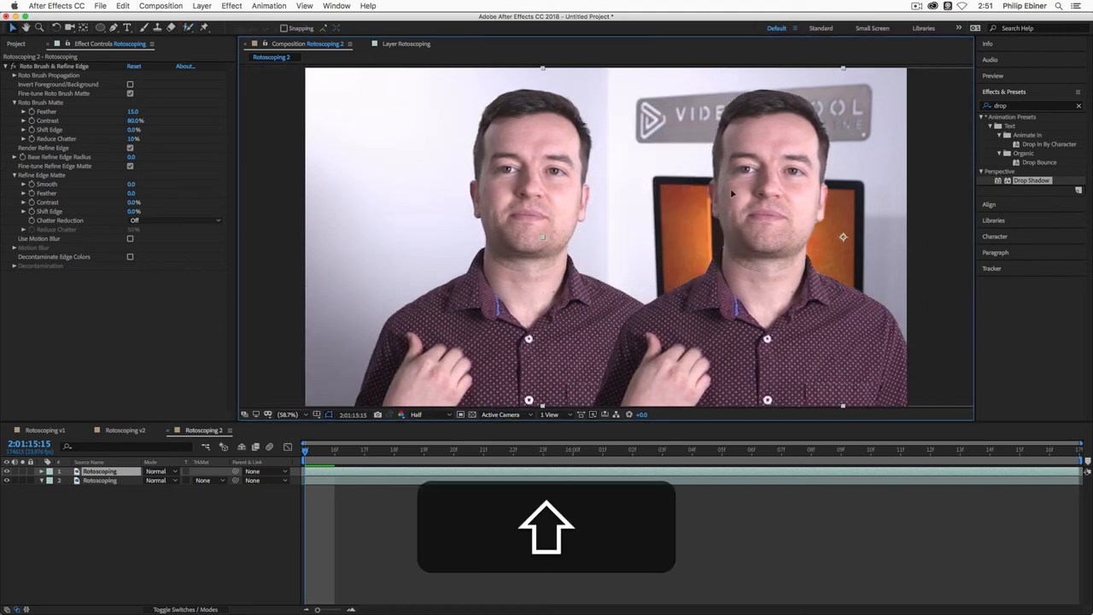
{"action": "key", "text": "shift+cmd+z"}
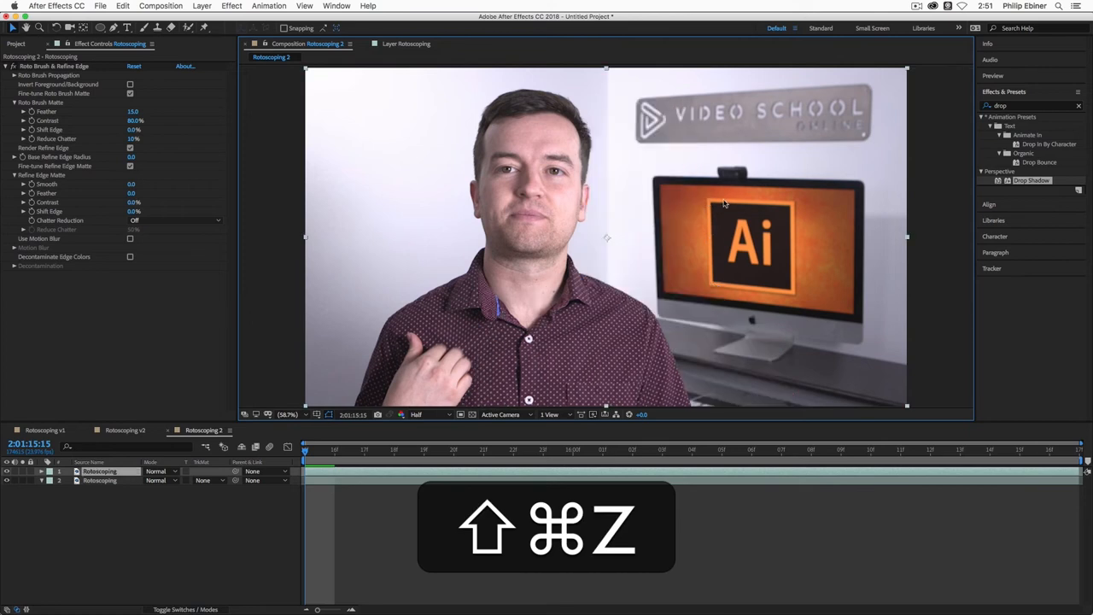
{"action": "key", "text": "shift+cmd+z"}
{"action": "type", "text": "HE"}
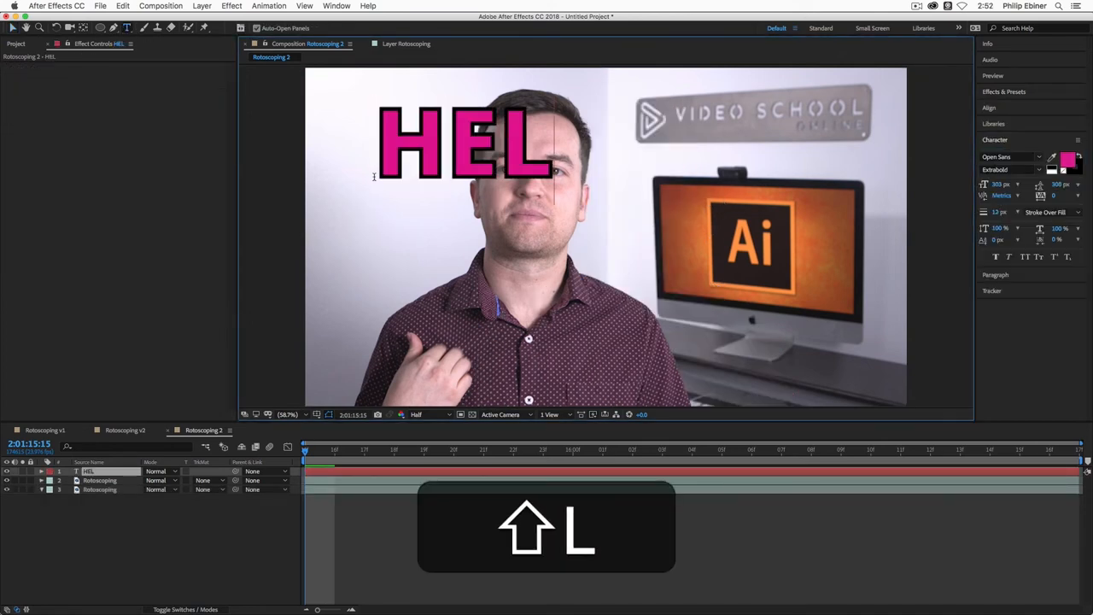
Step: Complete 'HELLO' and place the text layer beneath the top Rotoscoping layer
{"action": "type", "text": "LO"}
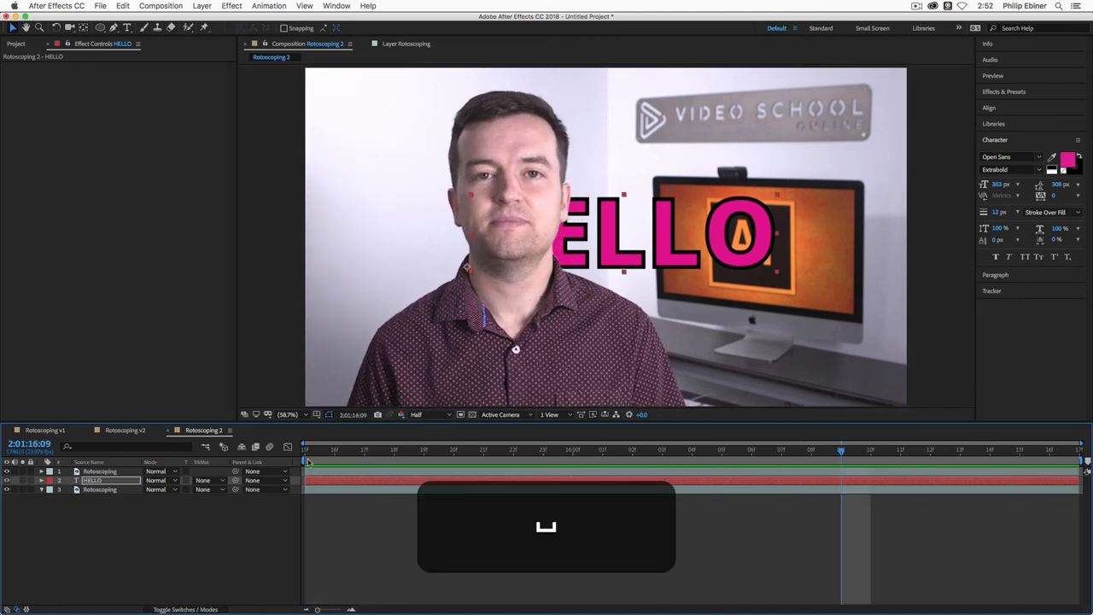
{"action": "left_click", "coordinate": [751, 450]}
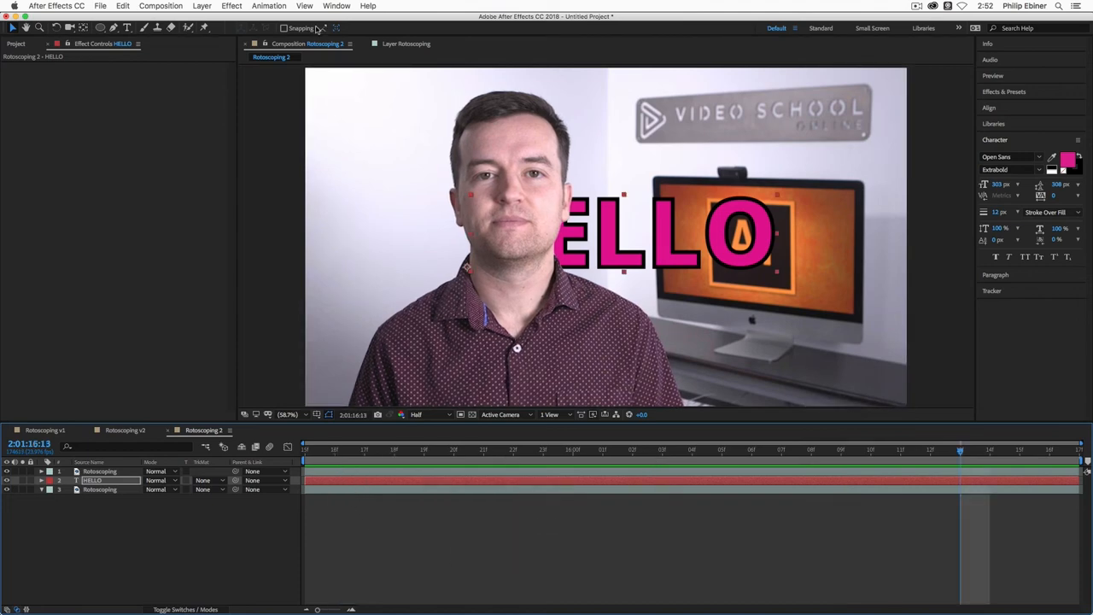
Step: Add a comp-size White Solid 2 layer directly beneath the cut-out presenter
{"action": "left_click", "coordinate": [202, 6]}
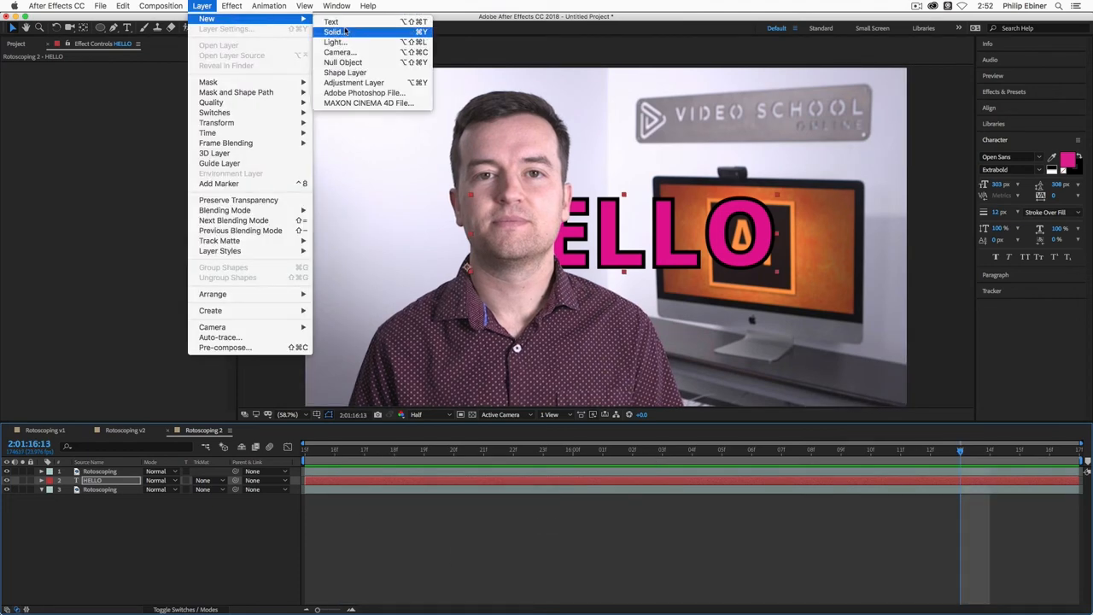
{"action": "left_click", "coordinate": [334, 32]}
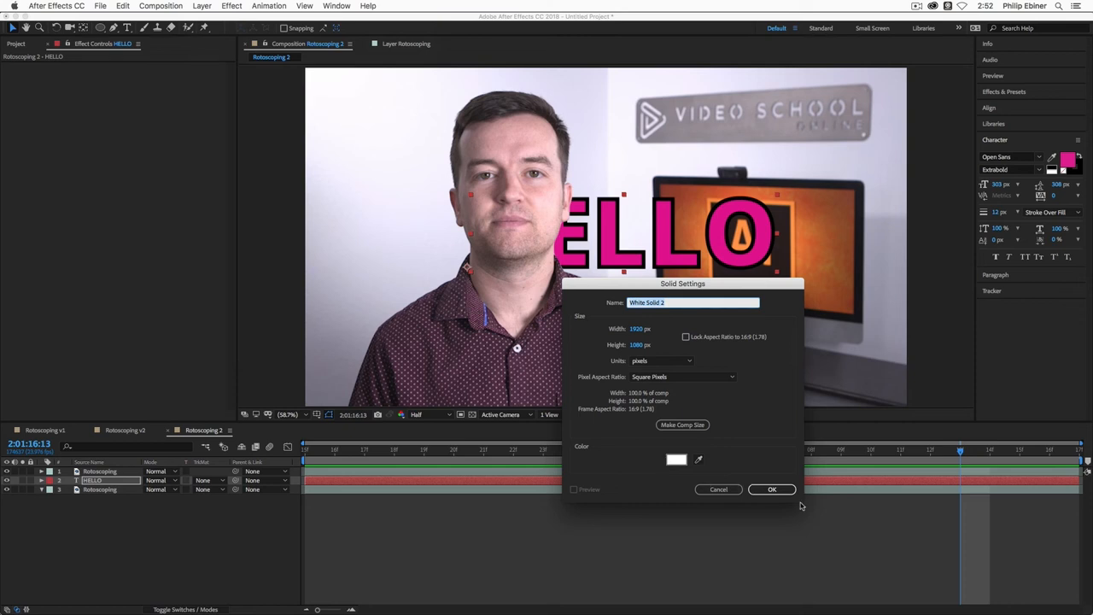
{"action": "left_click", "coordinate": [771, 490]}
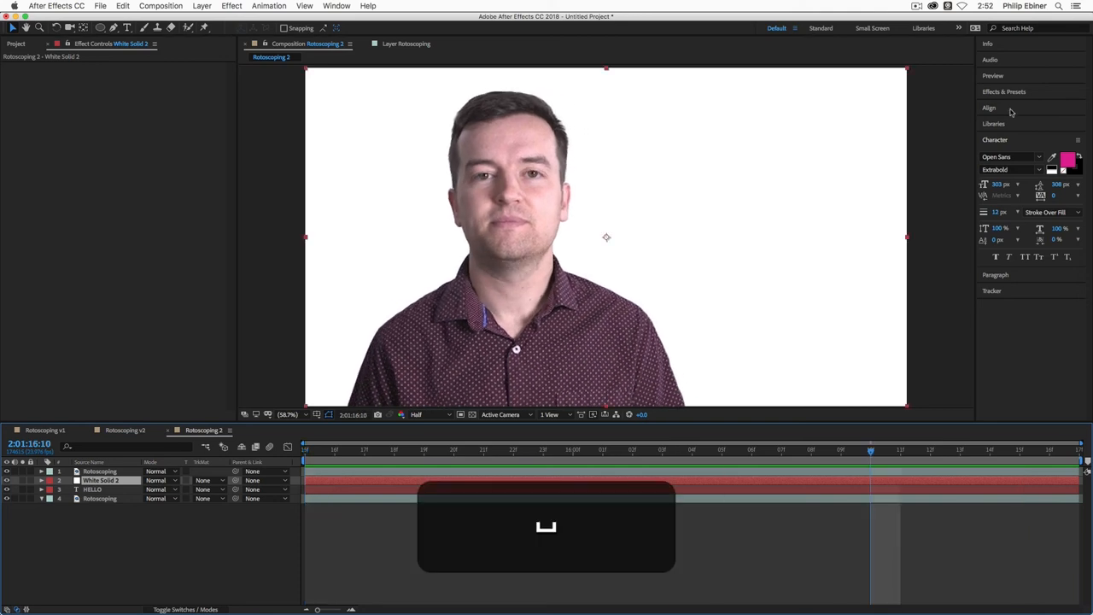
{"action": "left_click", "coordinate": [1004, 91]}
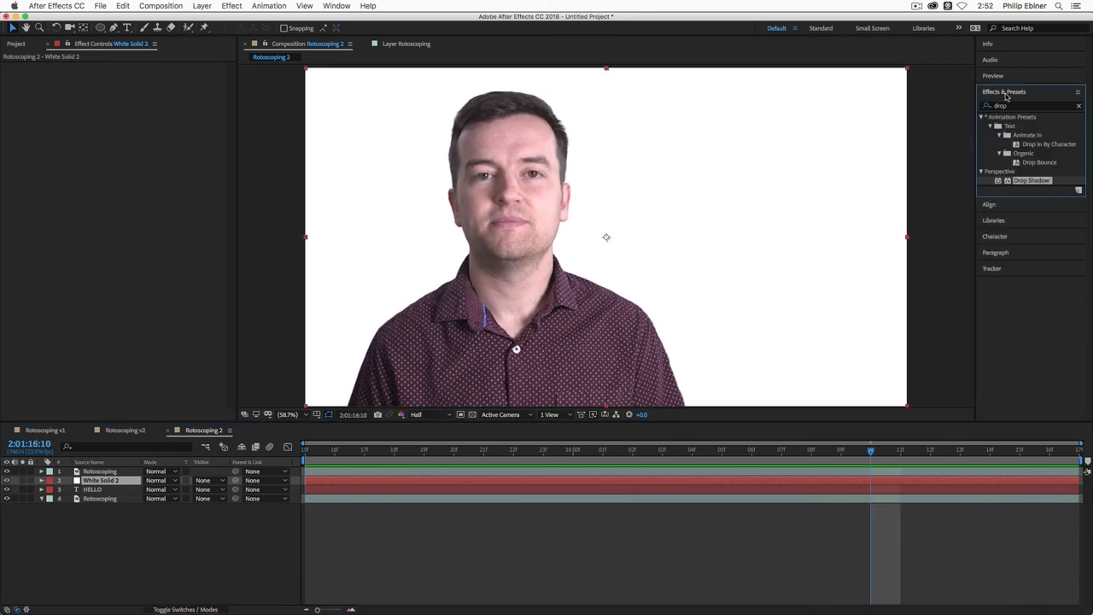
{"action": "mouse_move", "coordinate": [727, 169]}
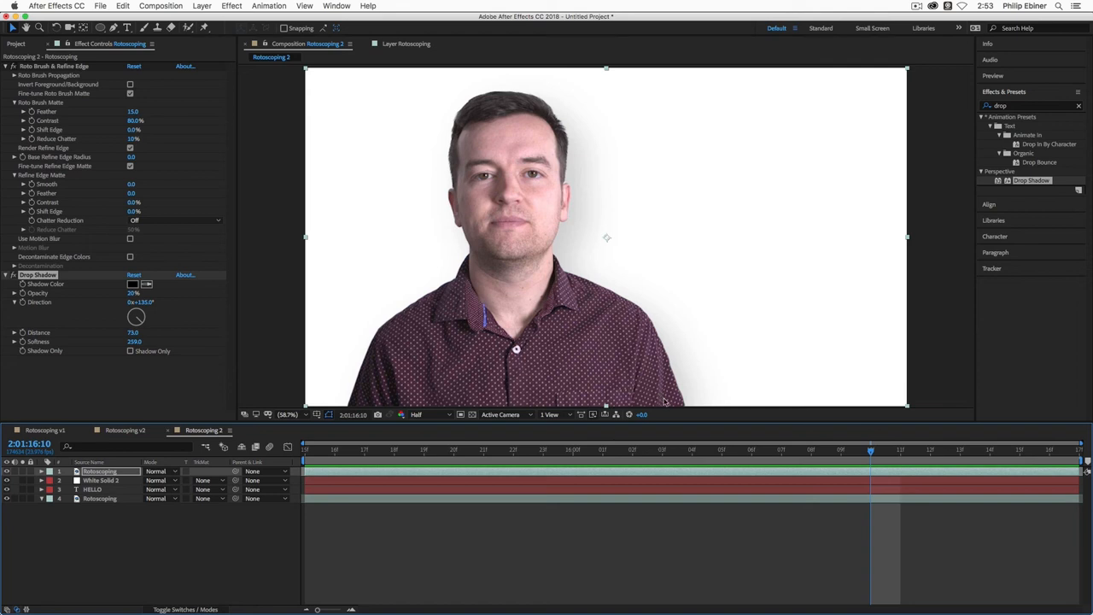
{"action": "mouse_move", "coordinate": [681, 418]}
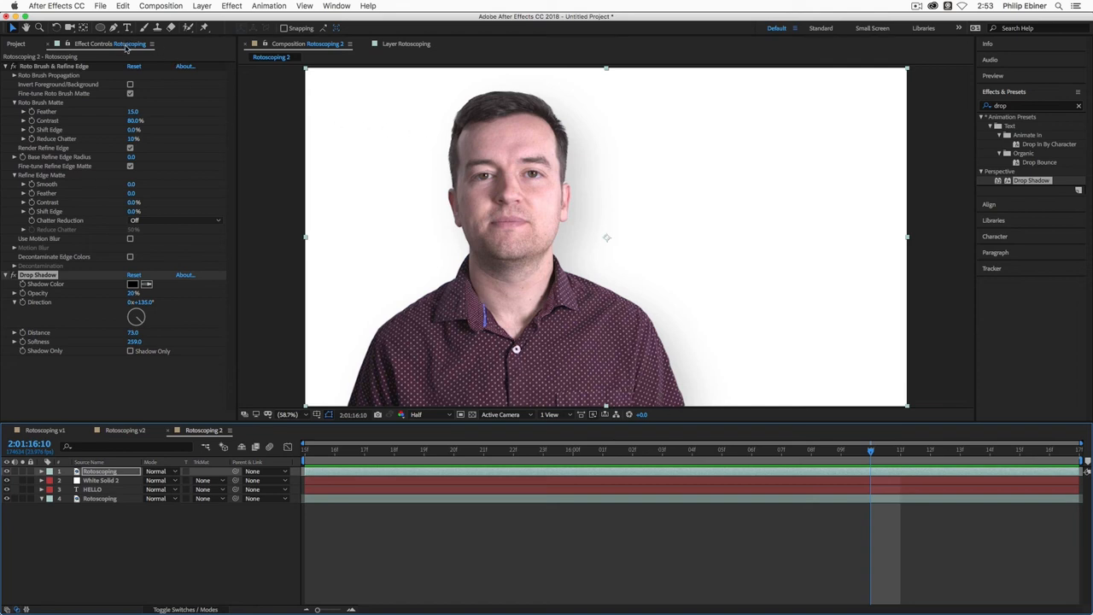
{"action": "mouse_move", "coordinate": [488, 278]}
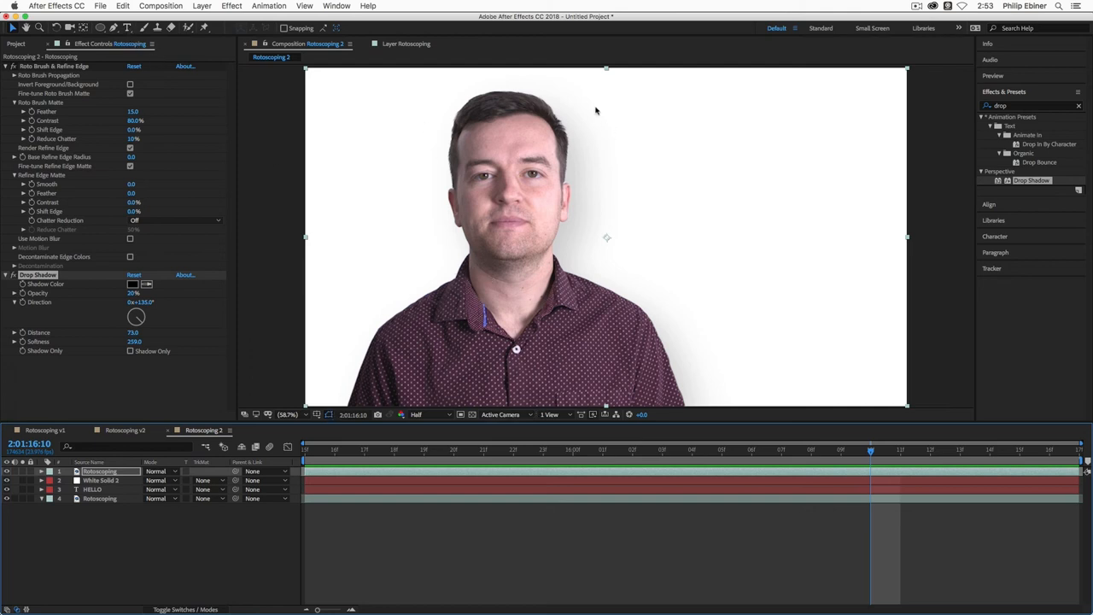
{"action": "mouse_move", "coordinate": [462, 92]}
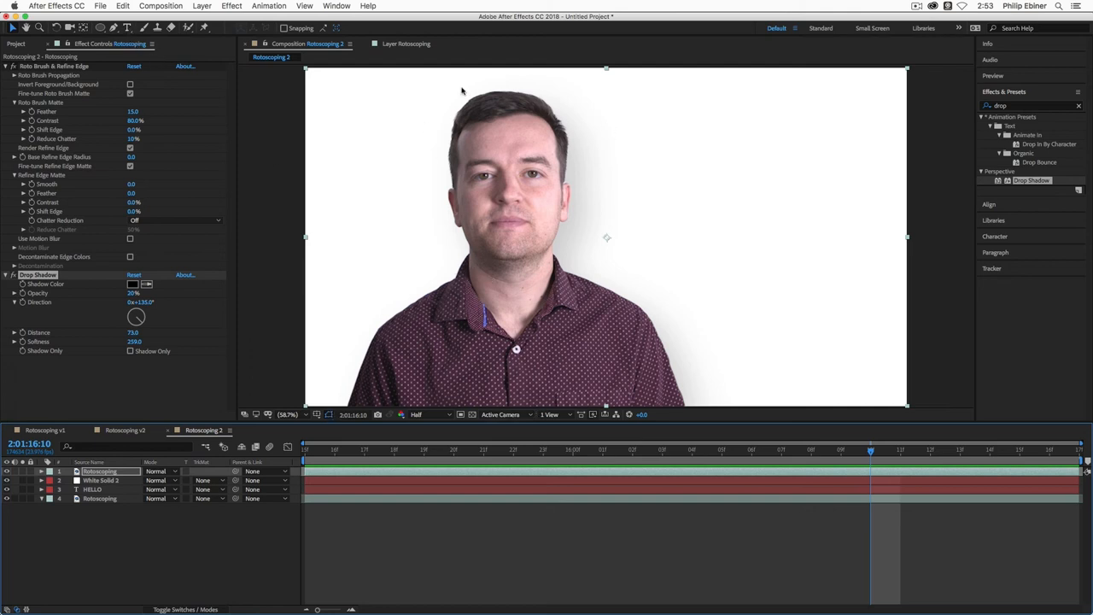
{"action": "mouse_move", "coordinate": [165, 260]}
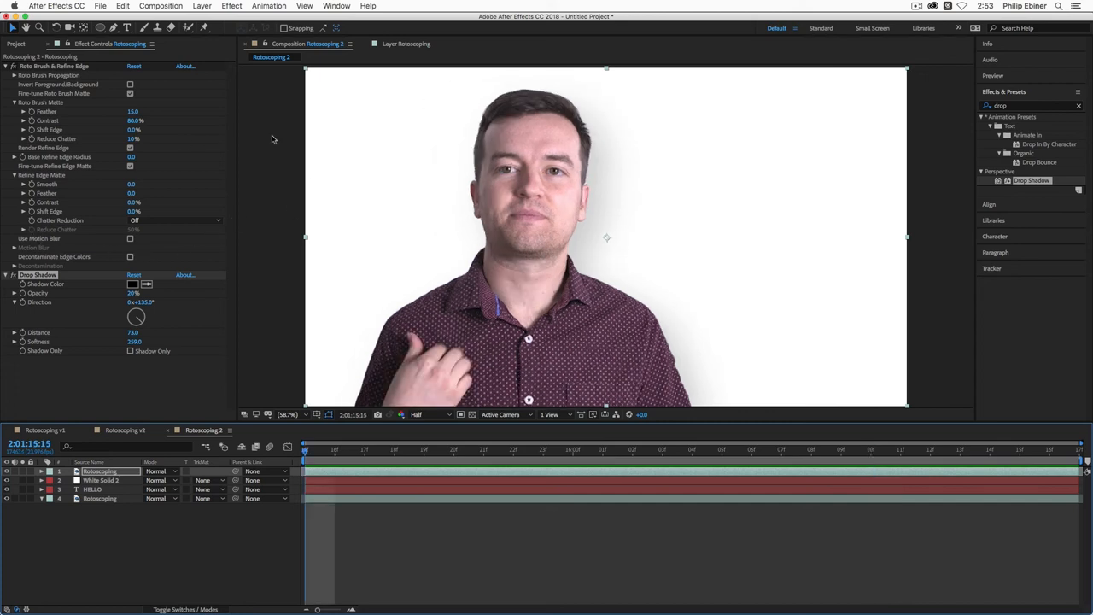
{"action": "mouse_move", "coordinate": [298, 134]}
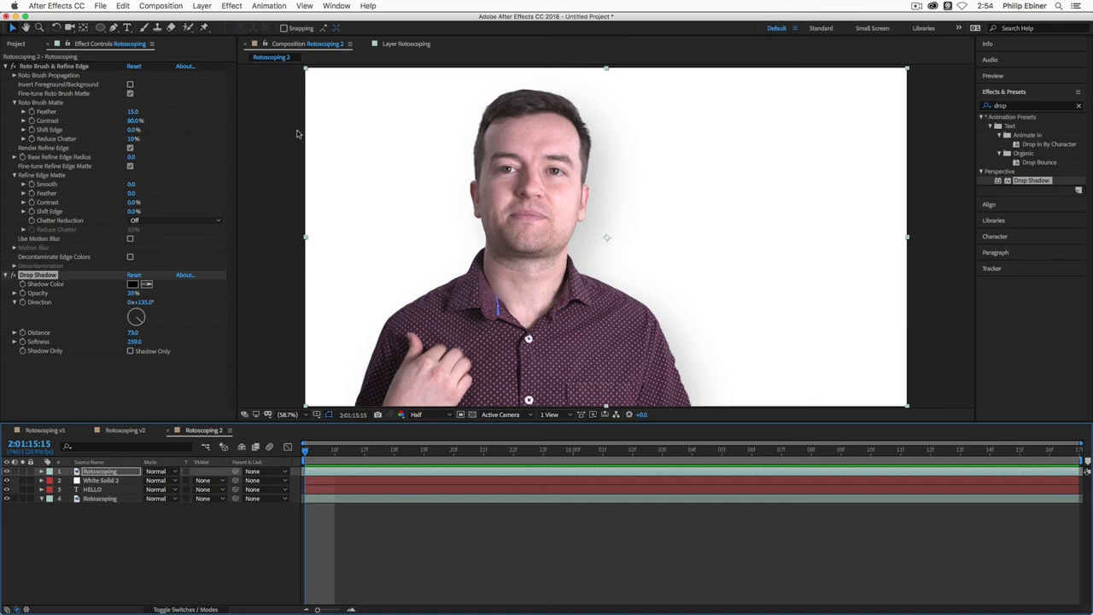
{"action": "mouse_move", "coordinate": [174, 79]}
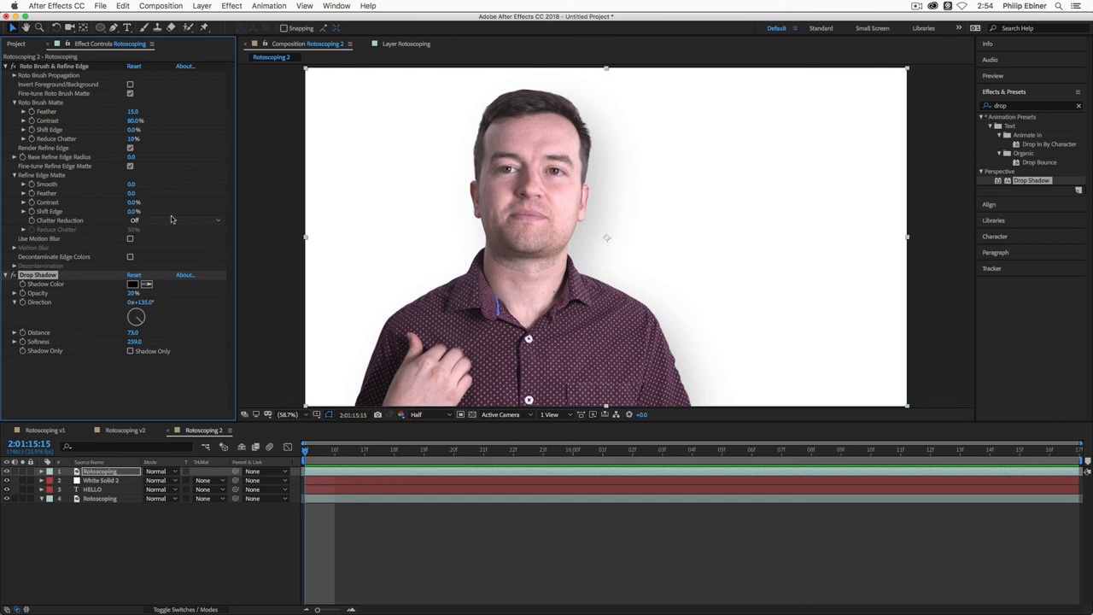
{"action": "mouse_move", "coordinate": [148, 227]}
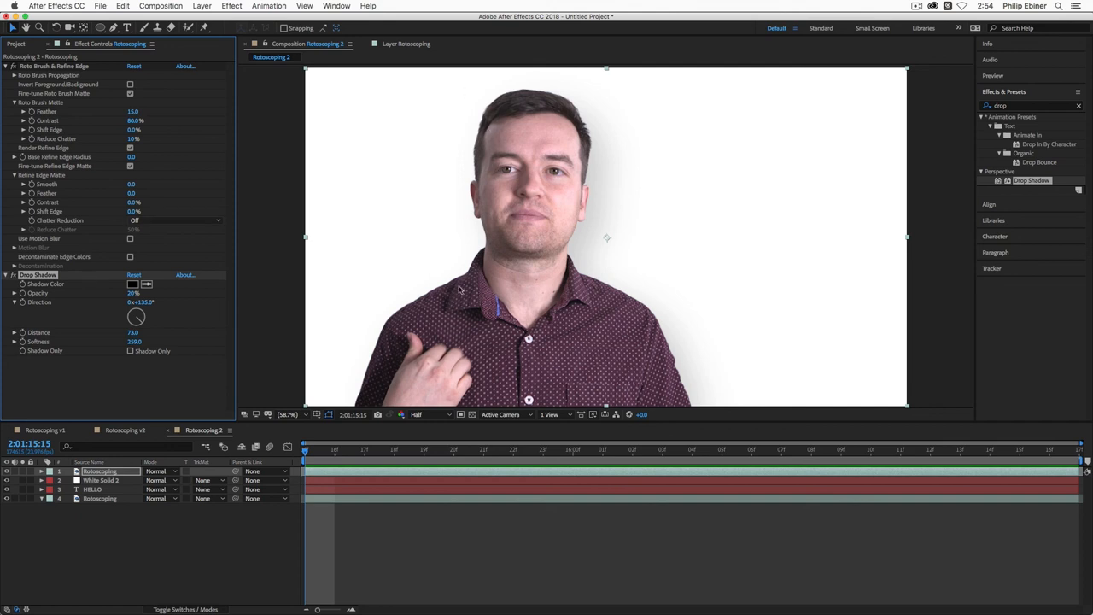
{"action": "mouse_move", "coordinate": [486, 331]}
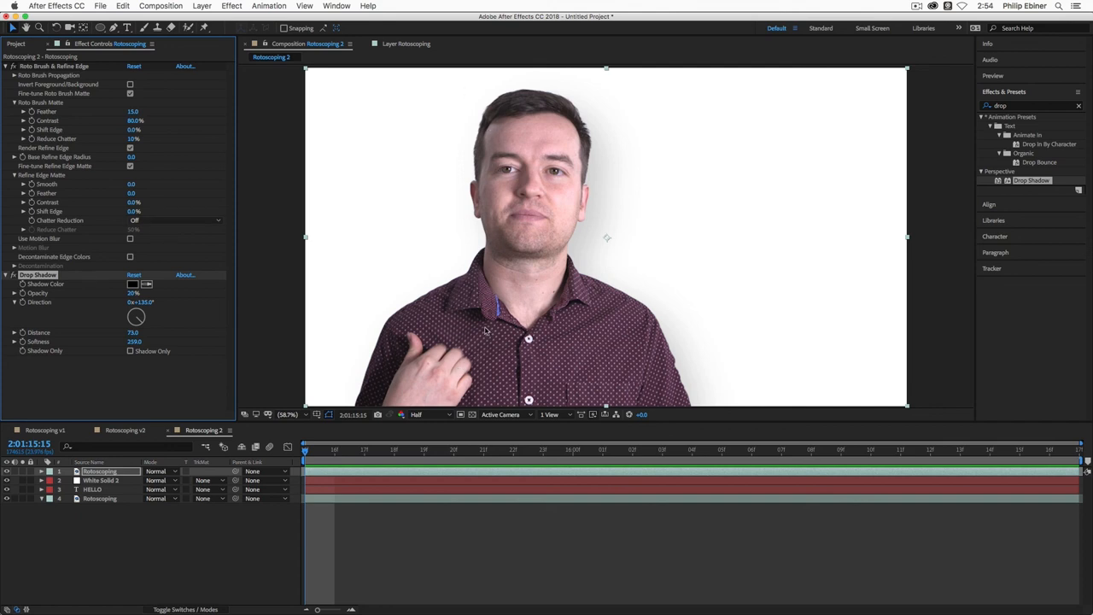
{"action": "mouse_move", "coordinate": [102, 61]}
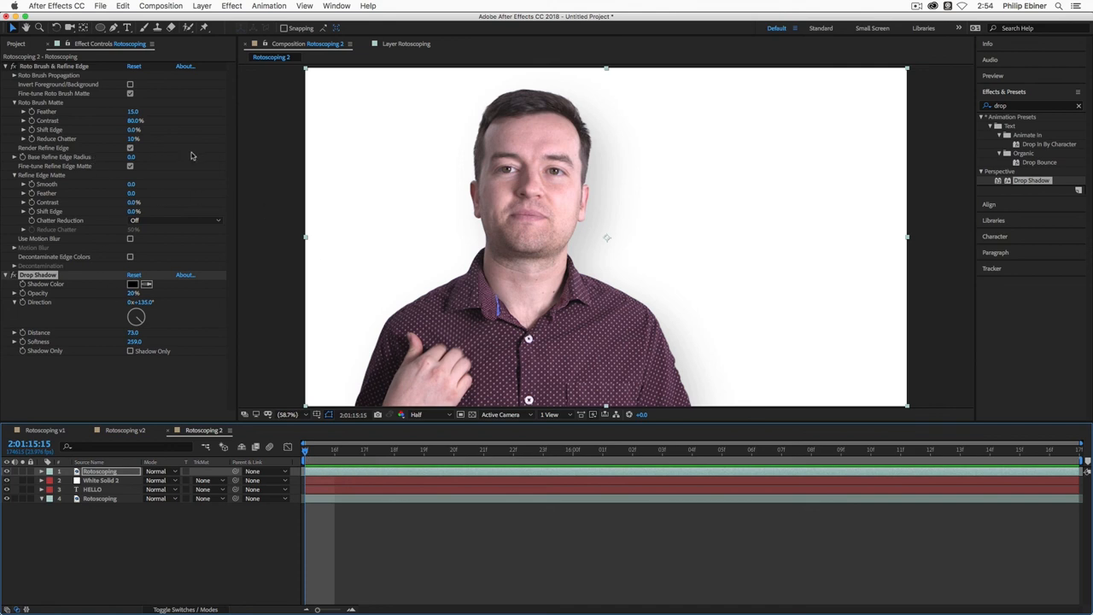
{"action": "mouse_move", "coordinate": [695, 513]}
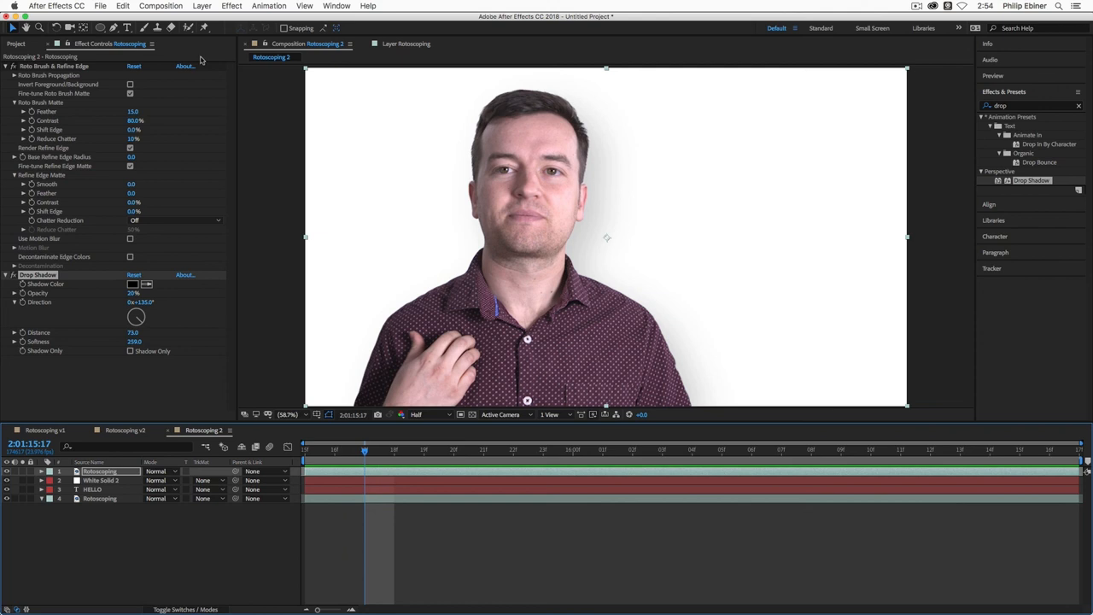
{"action": "mouse_move", "coordinate": [724, 440]}
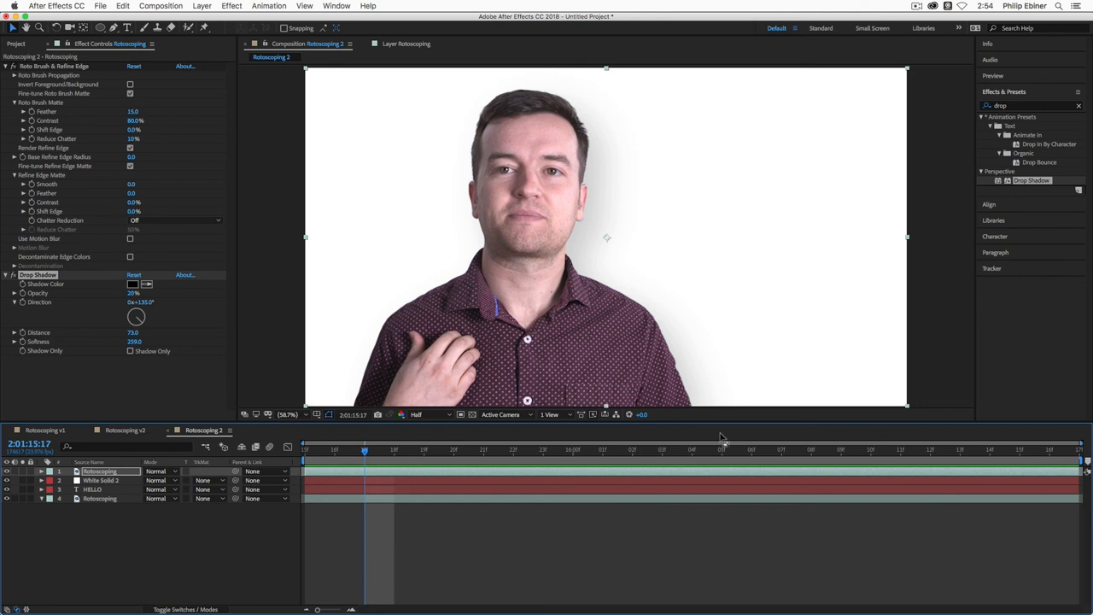